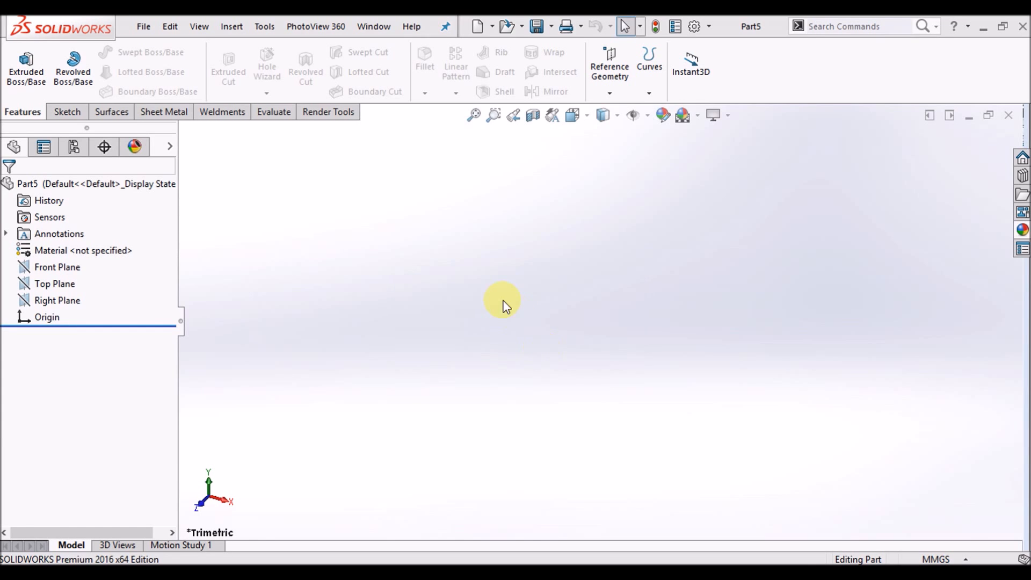
mouse_move(518, 232)
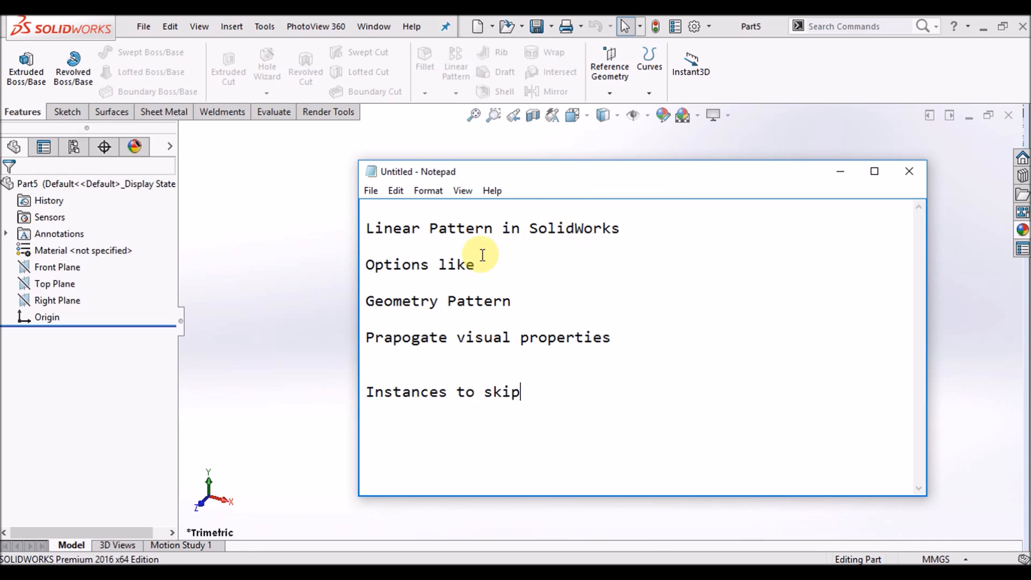
mouse_move(446, 265)
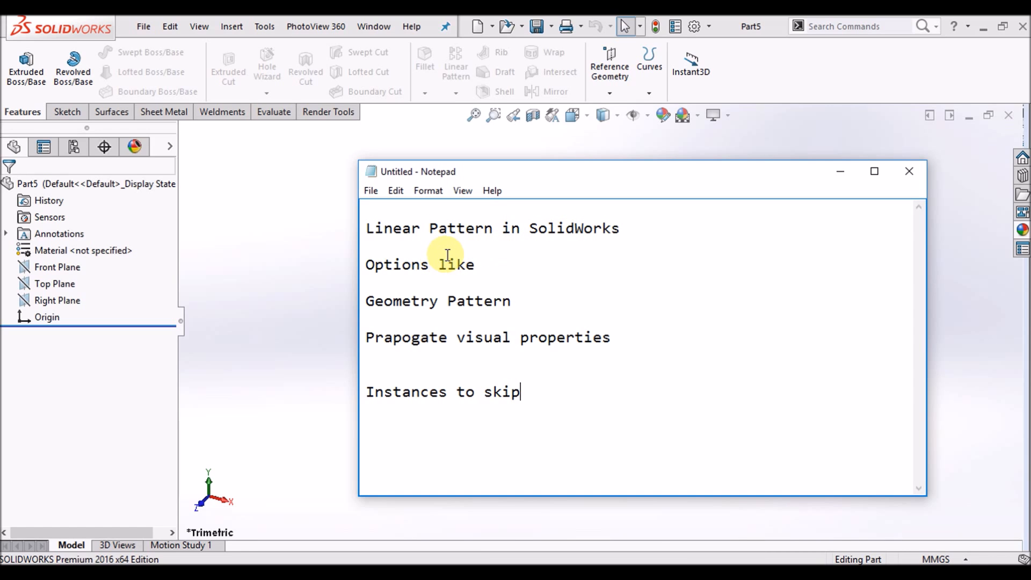
mouse_move(369, 301)
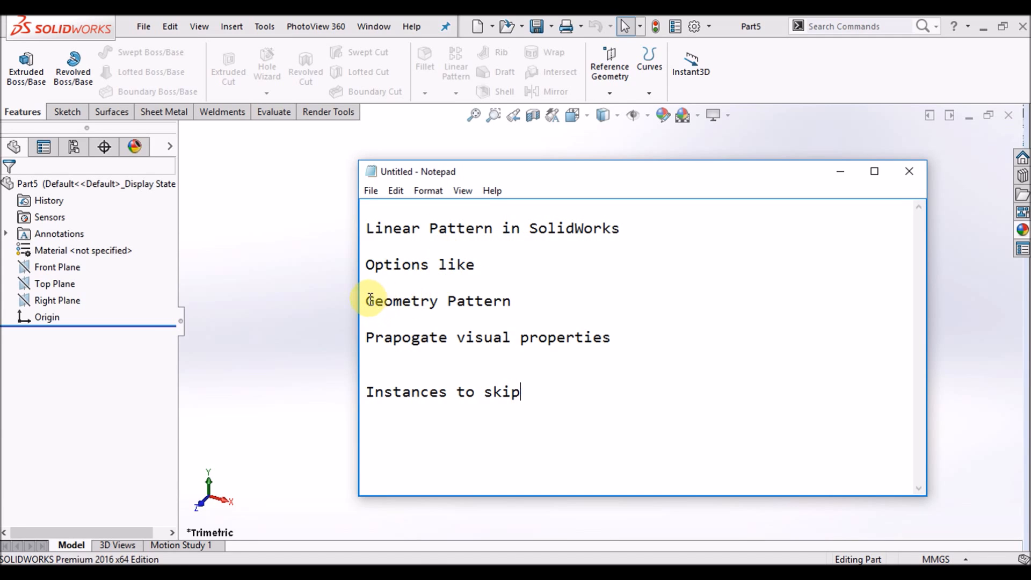
- Review the Geometry Pattern and Instances to skip notes, then close the notes window
double_click(437, 301)
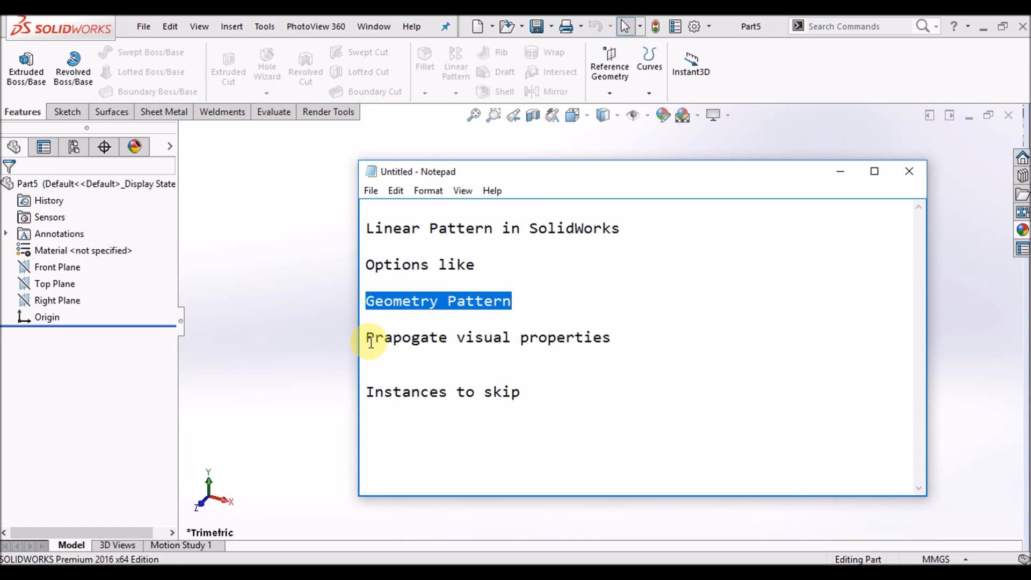
click(368, 391)
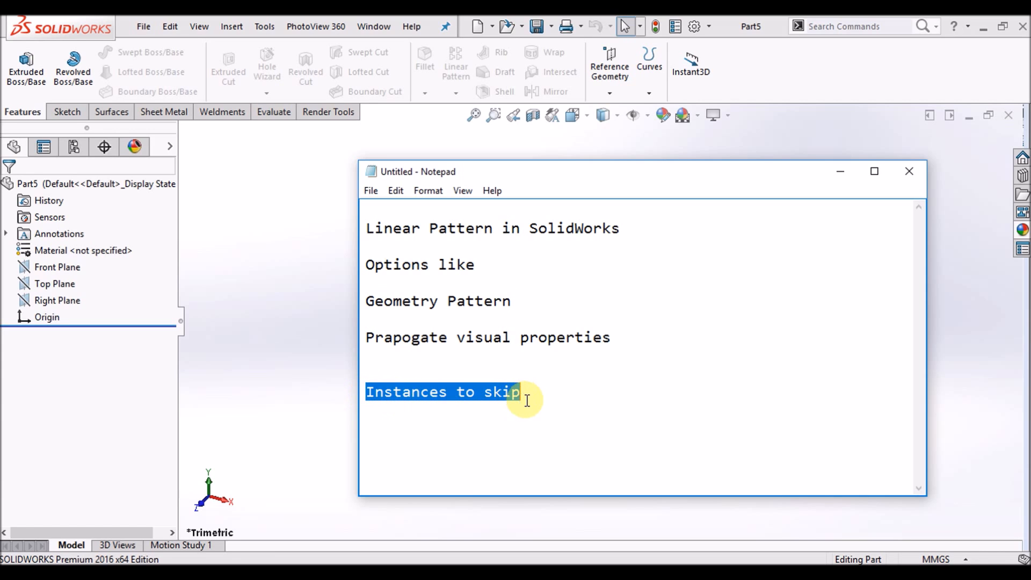
mouse_move(908, 172)
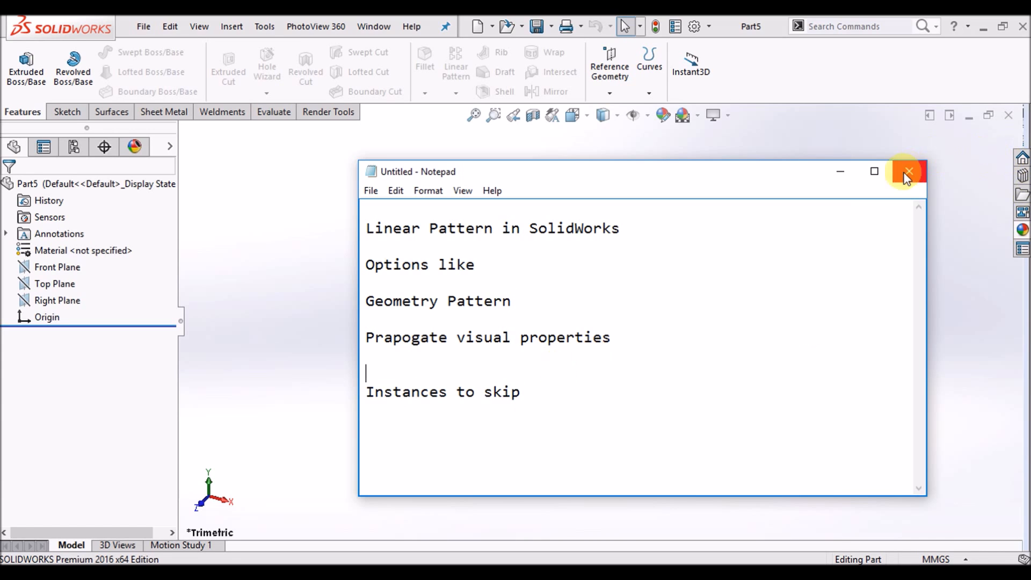
click(909, 172)
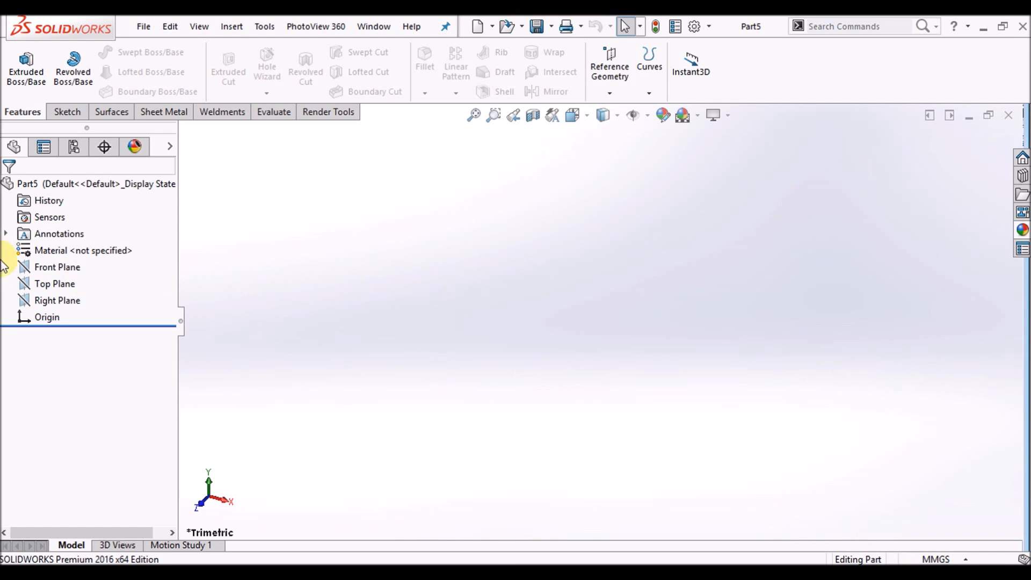
- Start a new sketch on the Front Plane and draw a closed right triangle with the Line tool
click(54, 283)
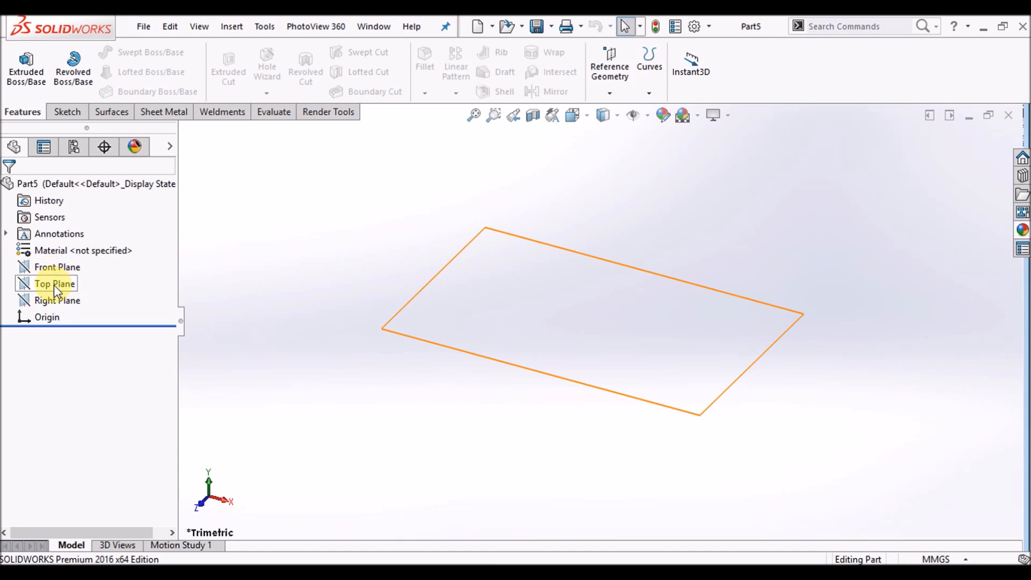
right_click(57, 266)
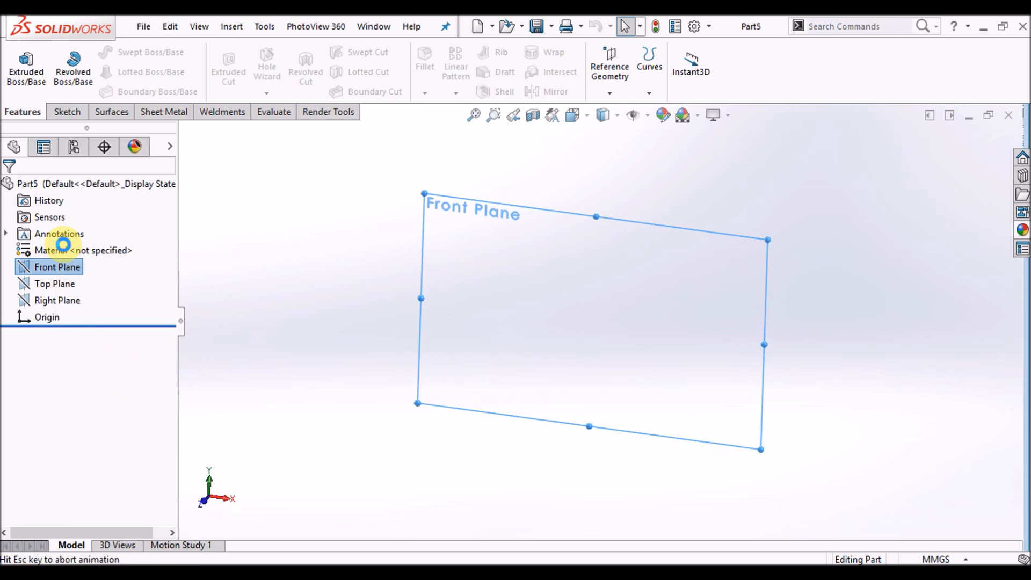
click(97, 54)
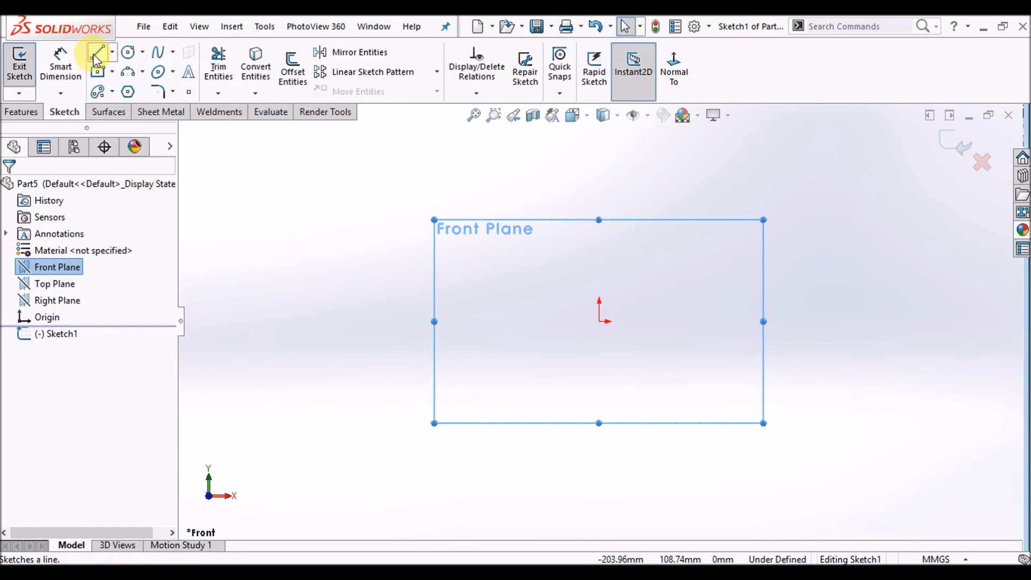
click(97, 52)
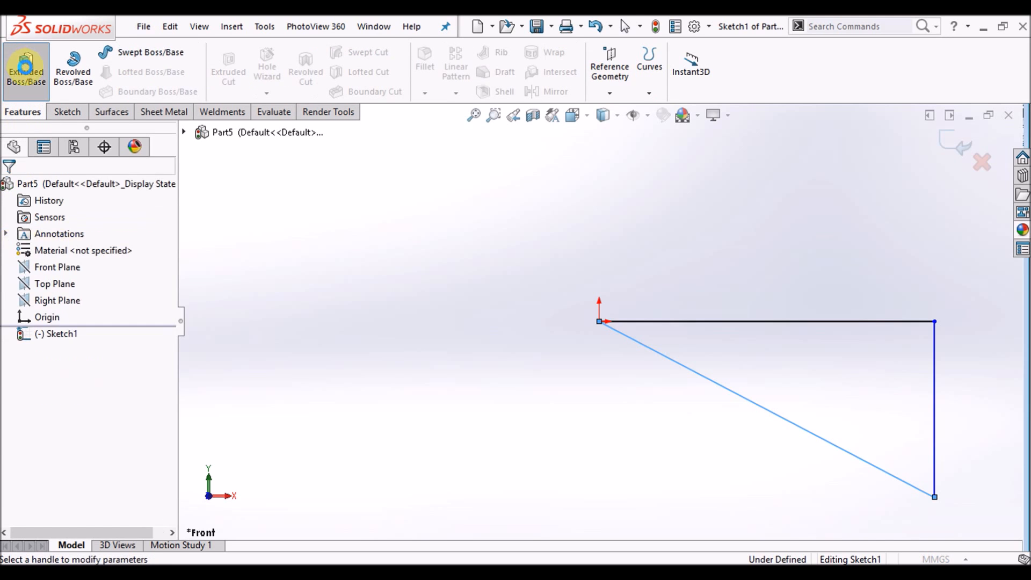
- Extrude the triangle sketch as a Blind boss 40 mm deep, creating Boss-Extrude1
click(26, 71)
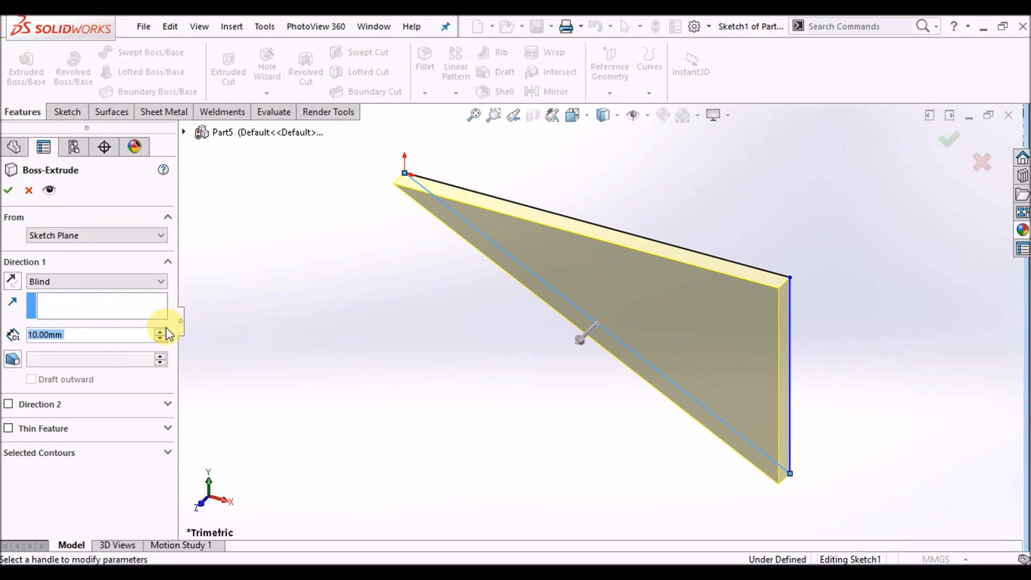
click(160, 331)
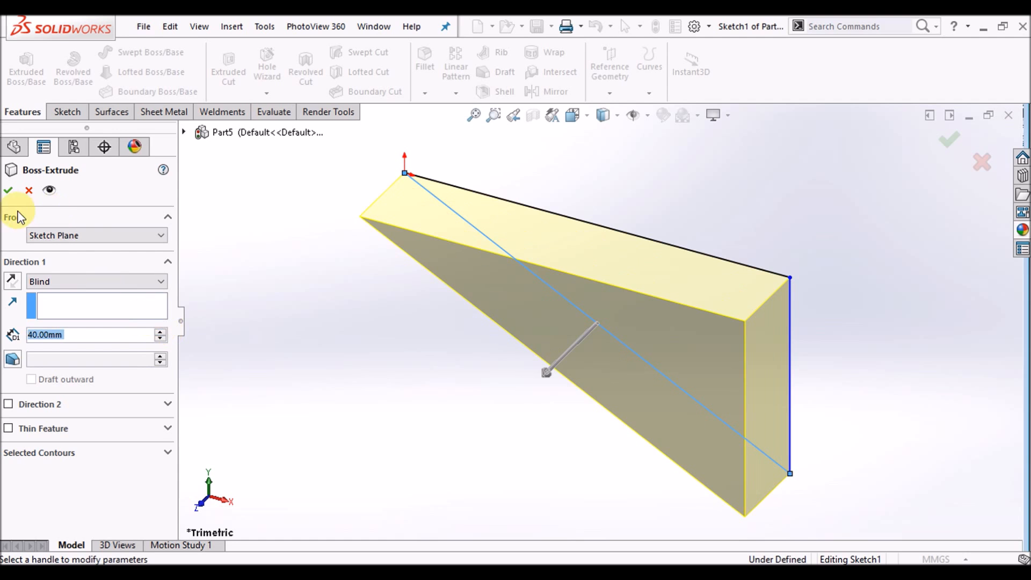
click(8, 190)
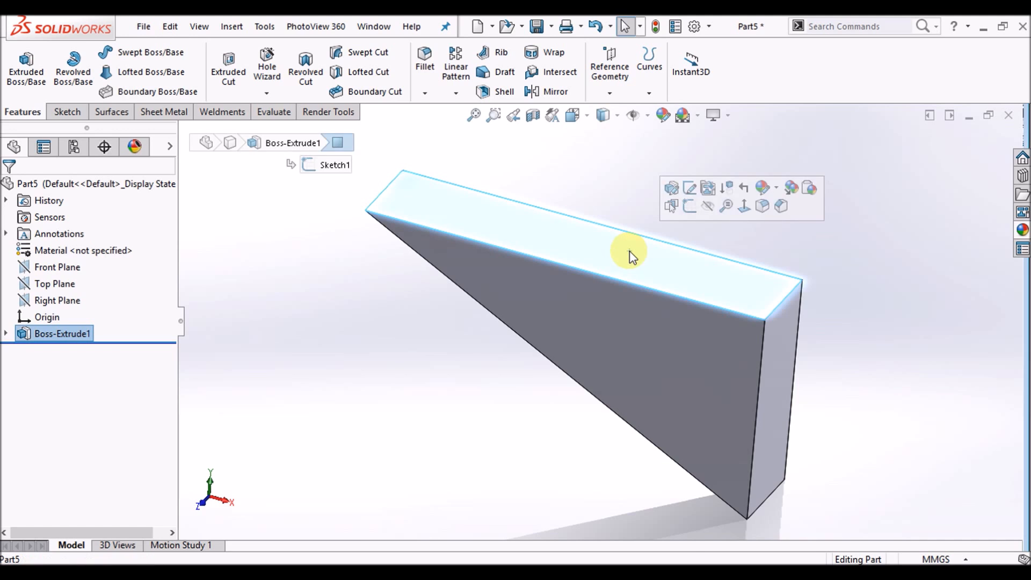
- Sketch a small circle on the block's top face near its right end as Sketch2
right_click(631, 257)
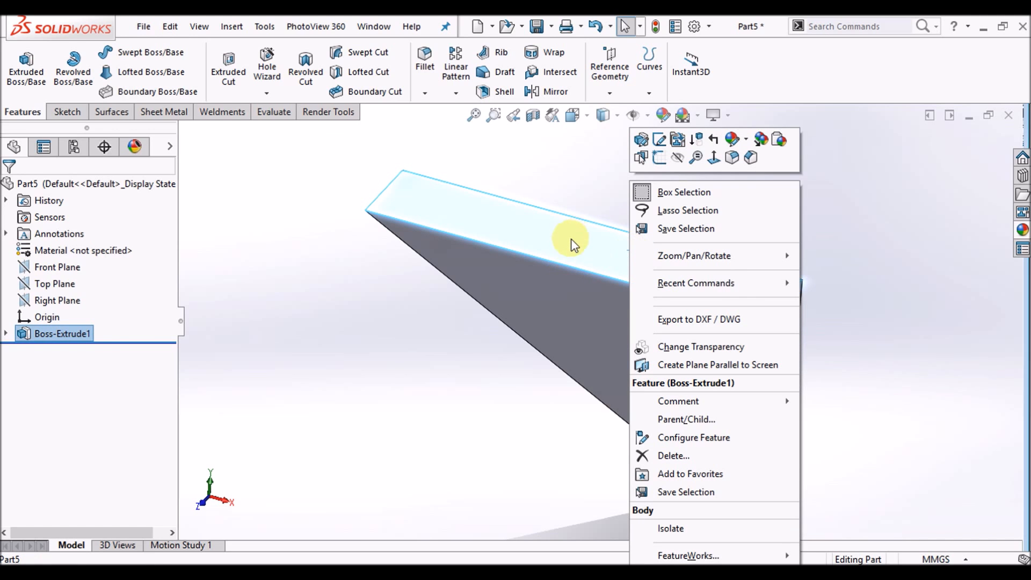
mouse_move(656, 158)
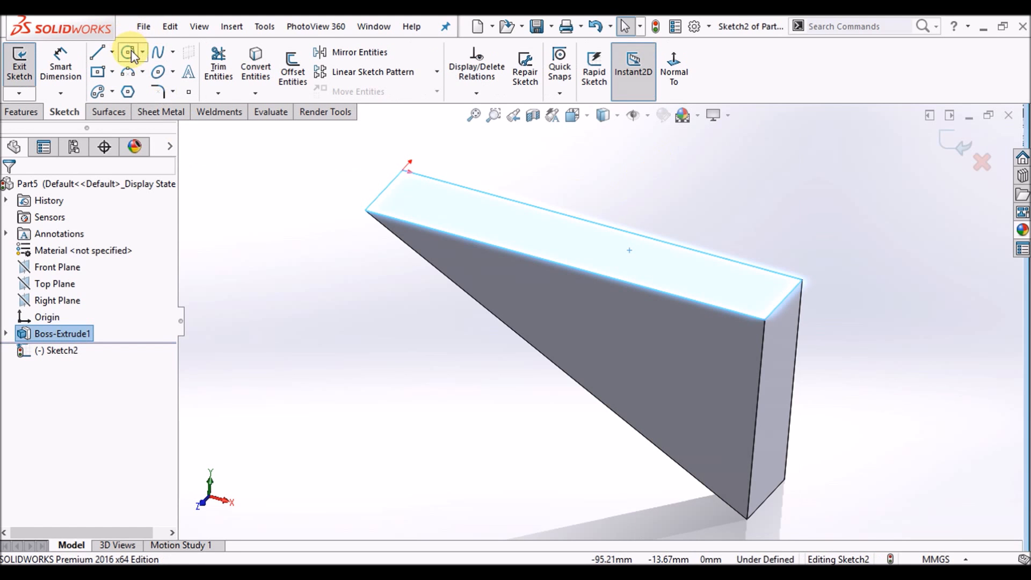
click(130, 52)
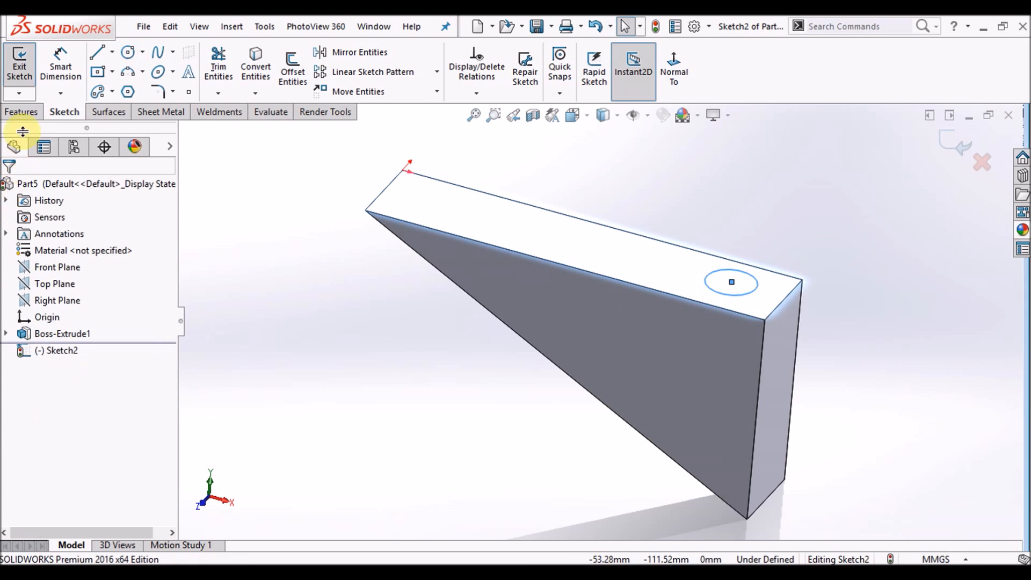
click(21, 111)
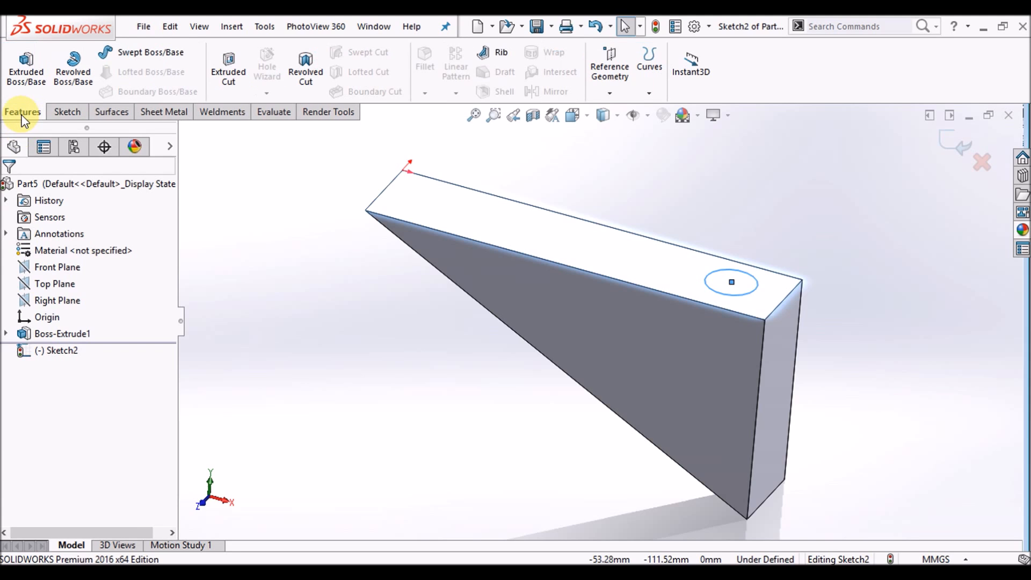
mouse_move(228, 72)
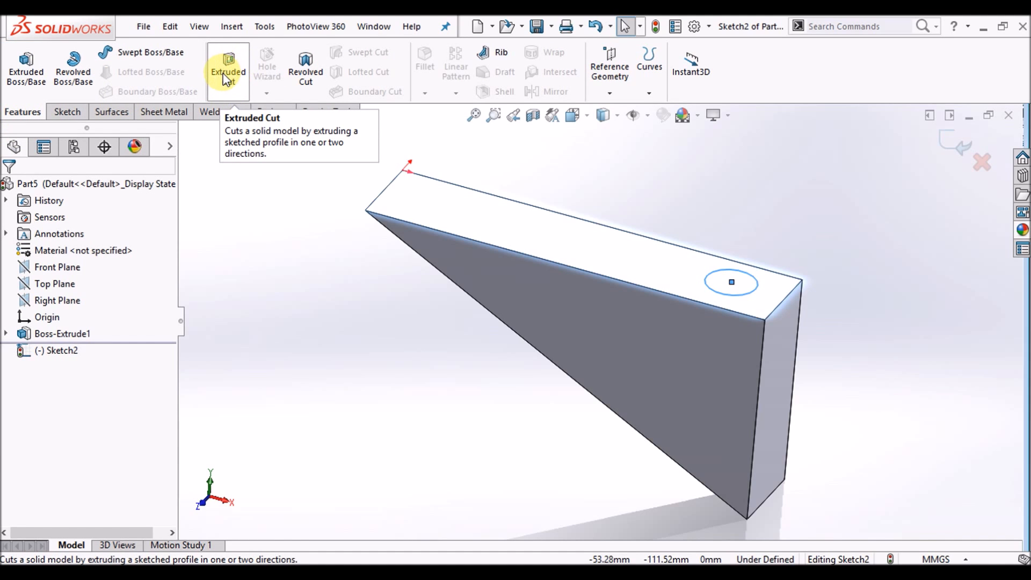
- Cut-extrude the circle 30 mm deep using Offset From Surface from the top face
click(228, 65)
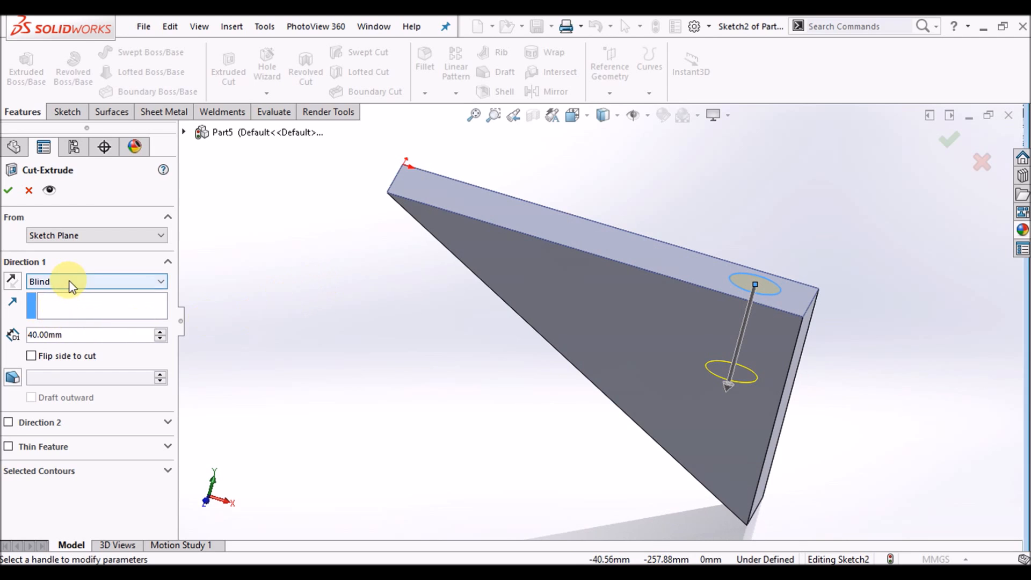
click(97, 281)
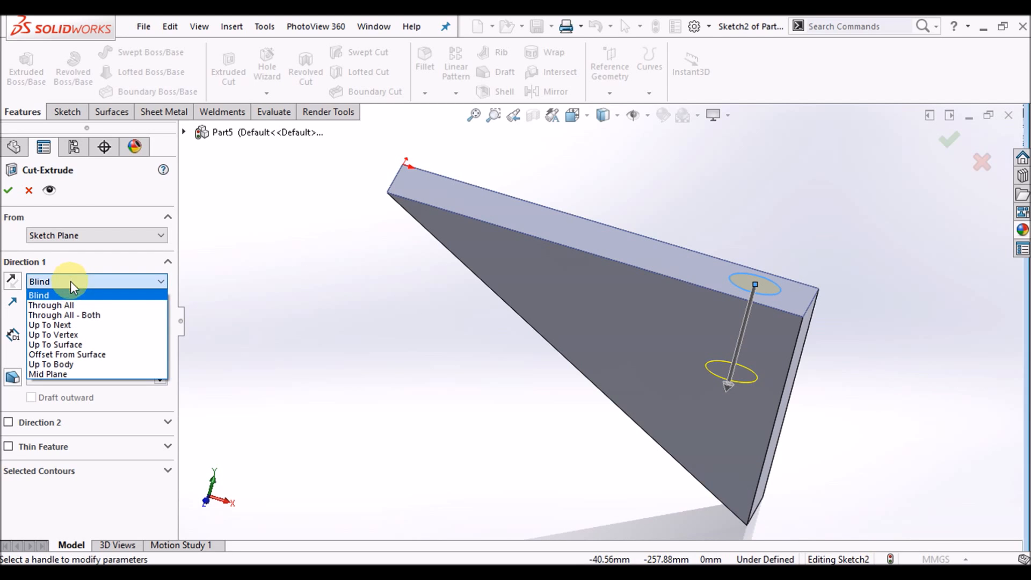
mouse_move(92, 356)
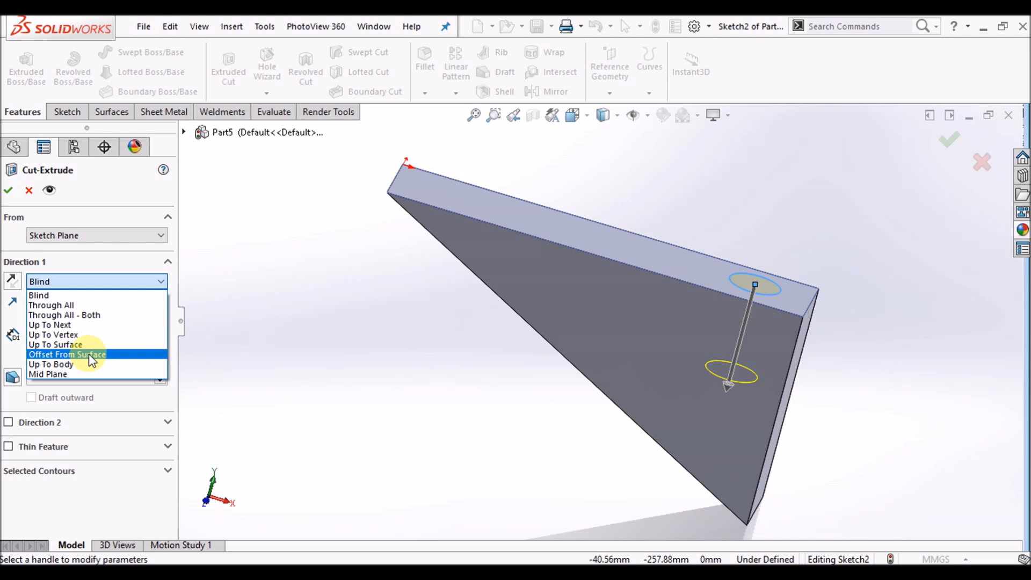
click(67, 354)
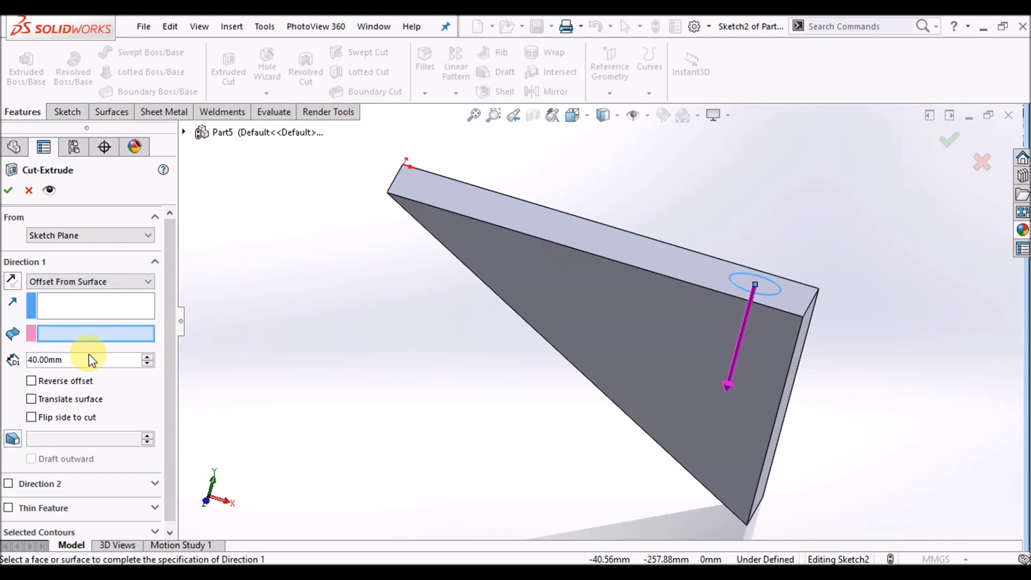
mouse_move(223, 327)
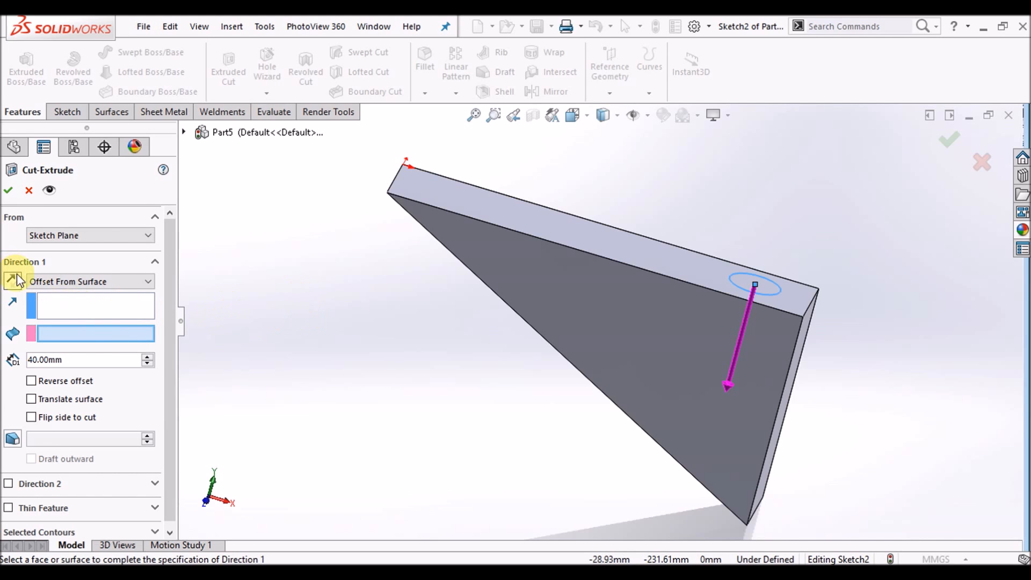
mouse_move(13, 279)
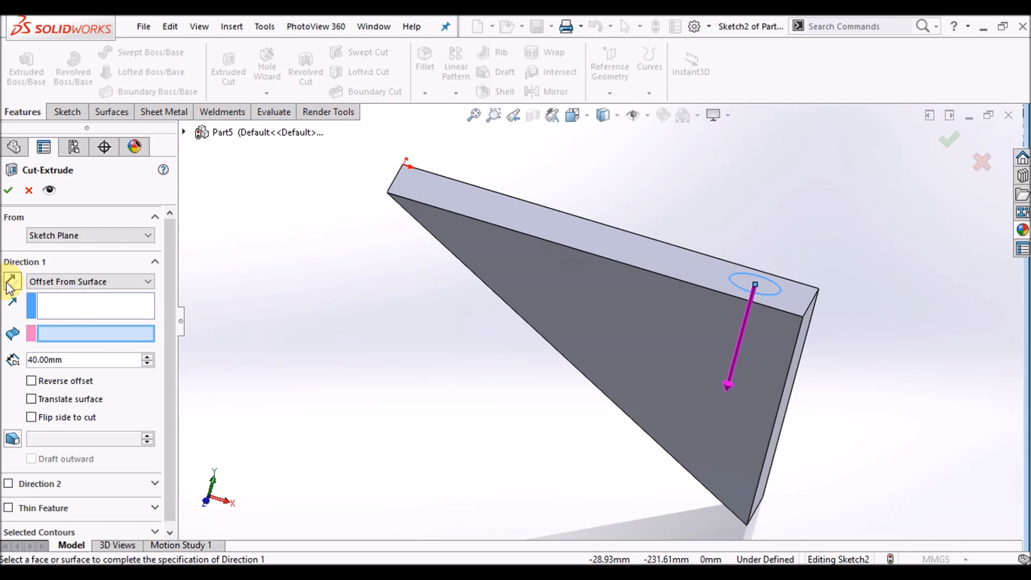
mouse_move(10, 301)
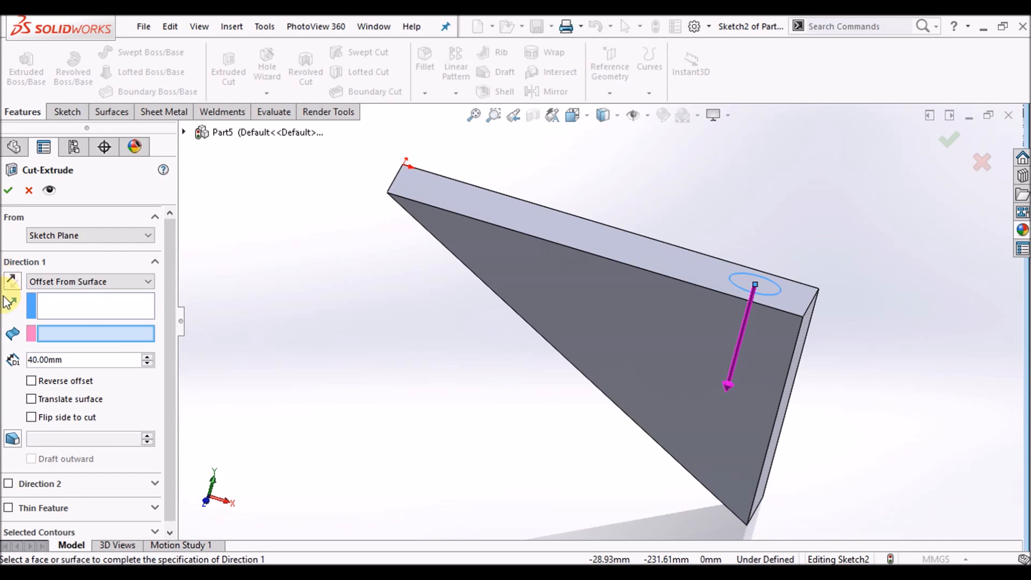
mouse_move(66, 282)
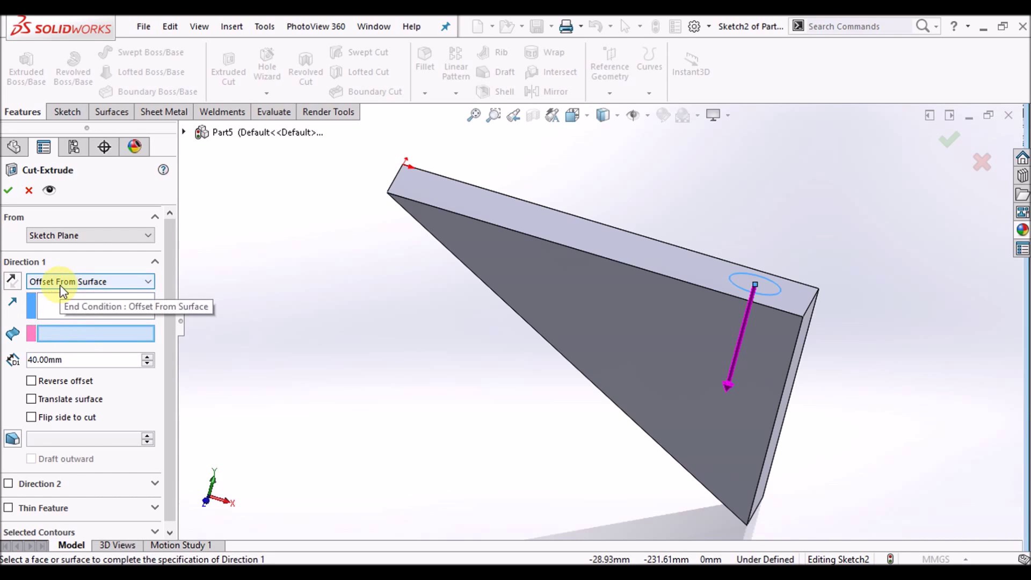
mouse_move(94, 334)
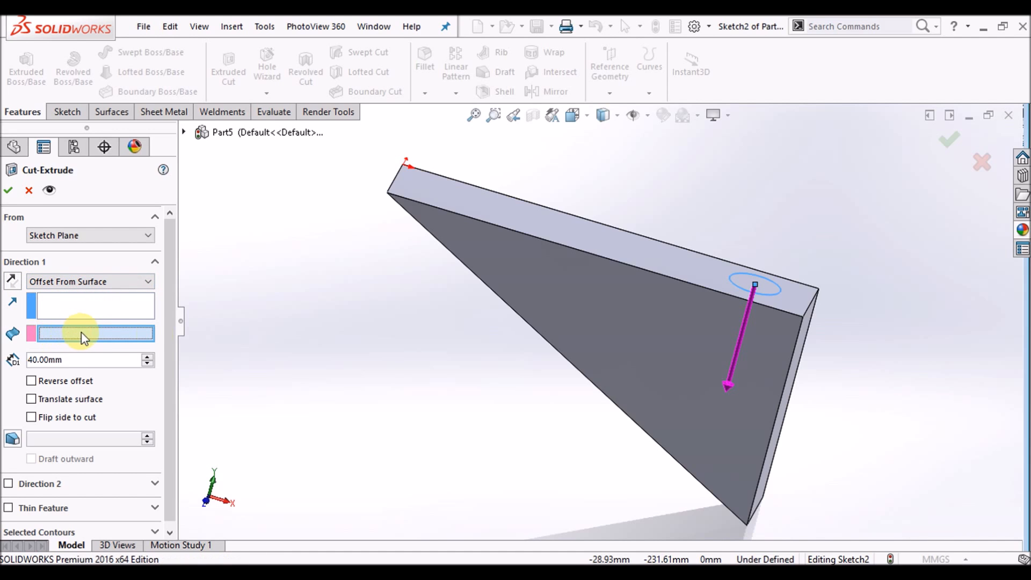
mouse_move(423, 384)
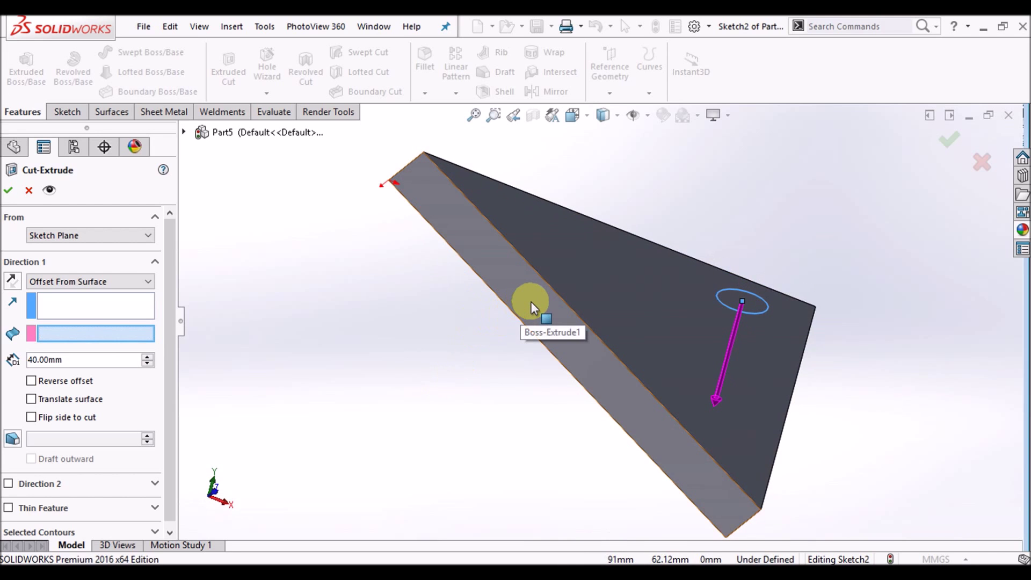
click(533, 306)
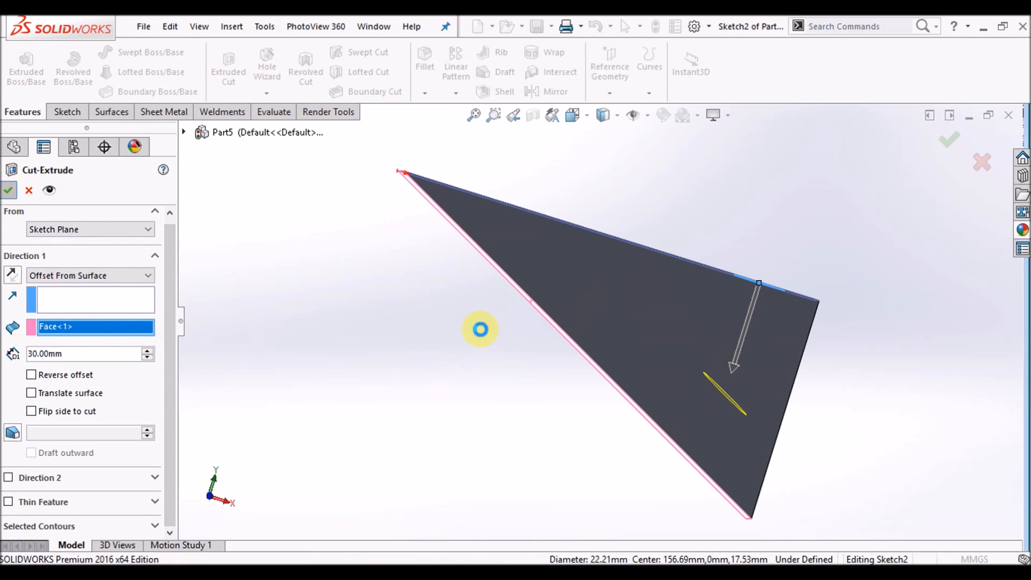
click(9, 190)
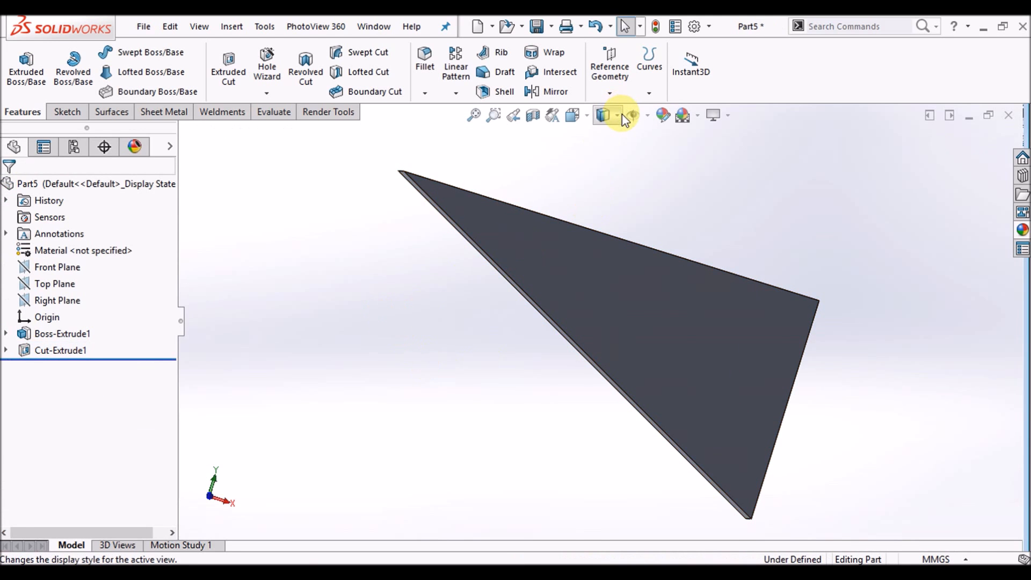
- View the hole with Hidden Lines Visible, then return to Shaded With Edges
click(618, 115)
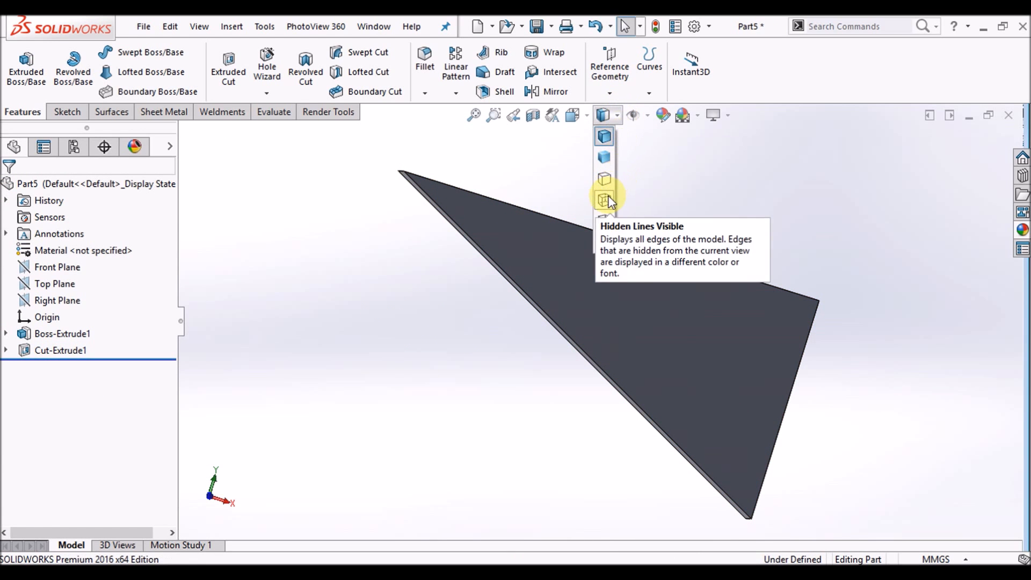
click(603, 201)
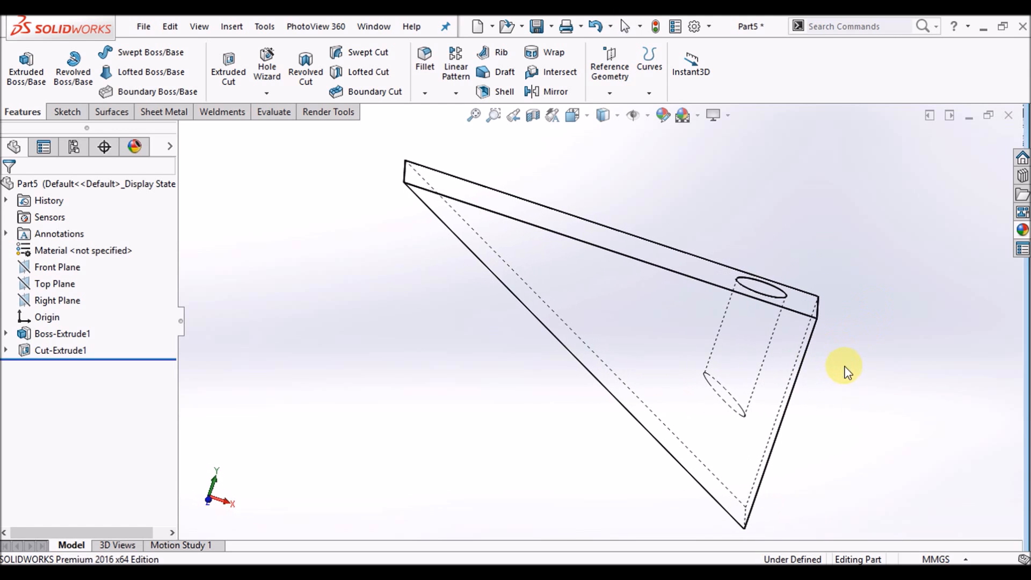
click(600, 115)
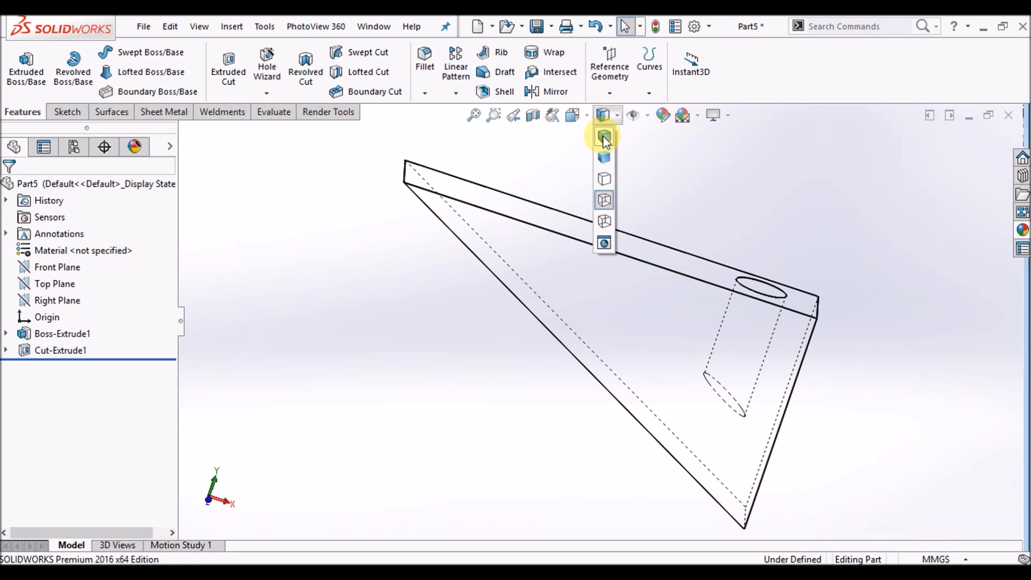
click(603, 136)
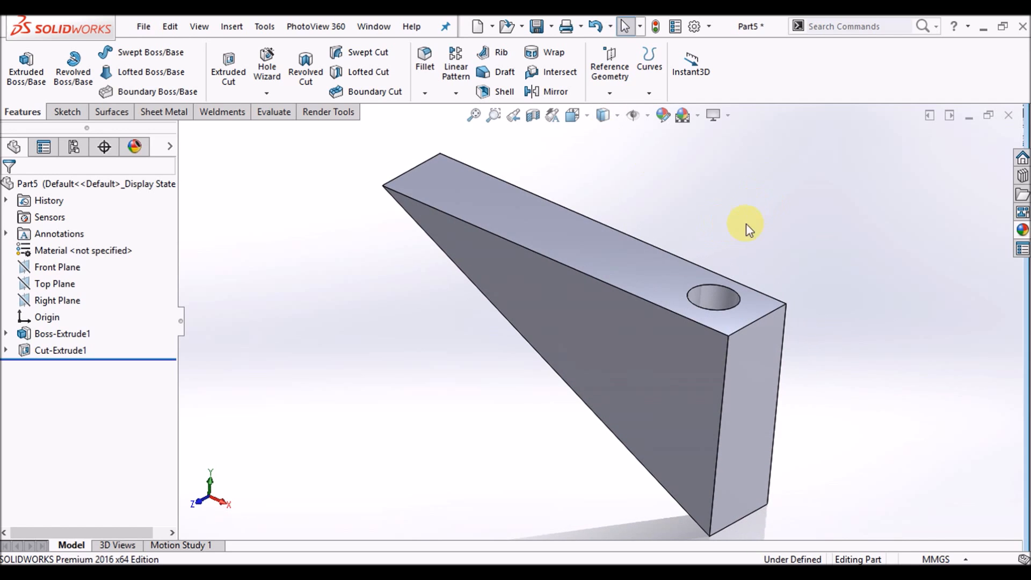
mouse_move(716, 300)
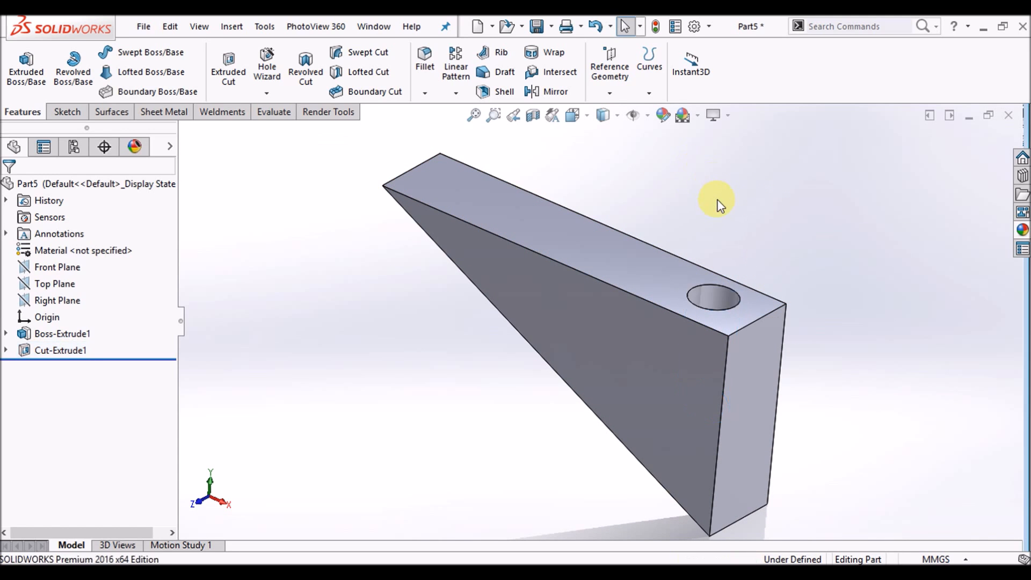
- Give the hole's inside face a pink (magenta) appearance
right_click(707, 300)
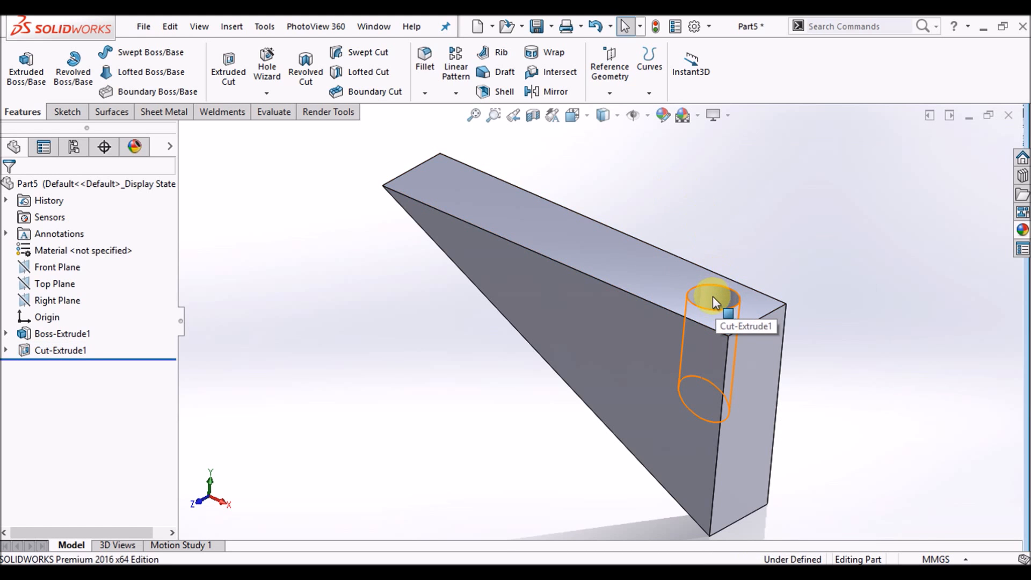
click(710, 292)
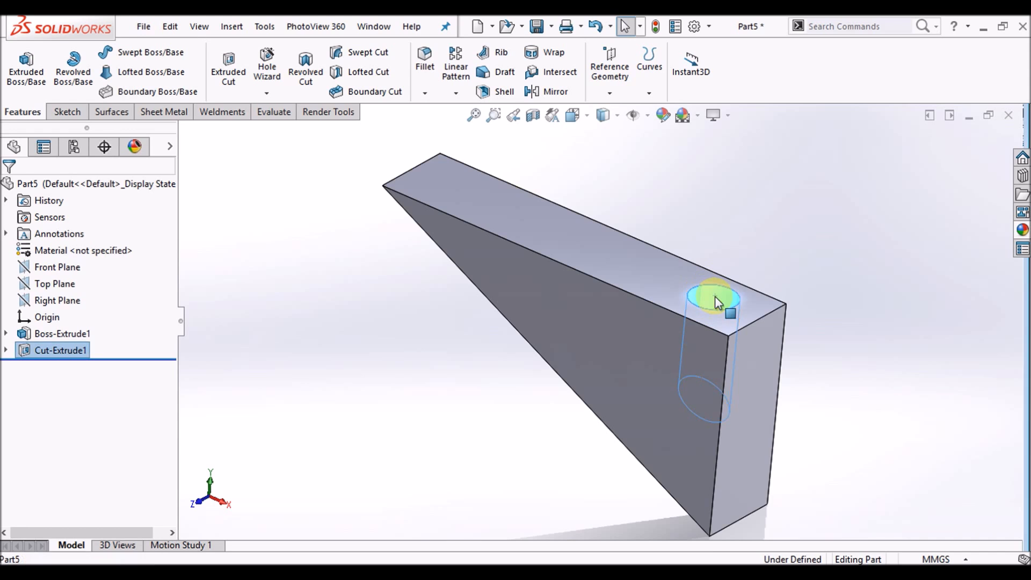
right_click(717, 303)
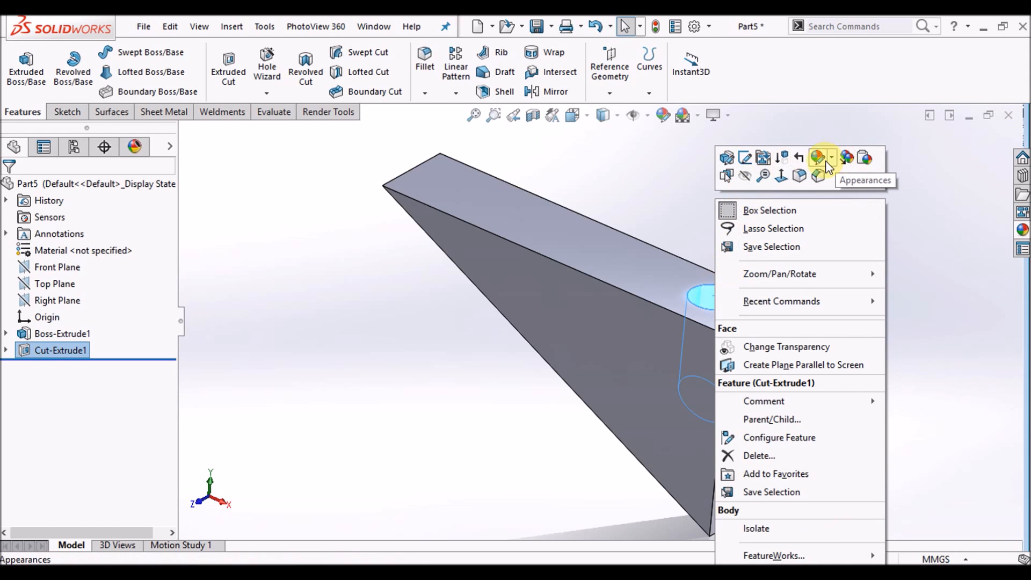
mouse_move(836, 166)
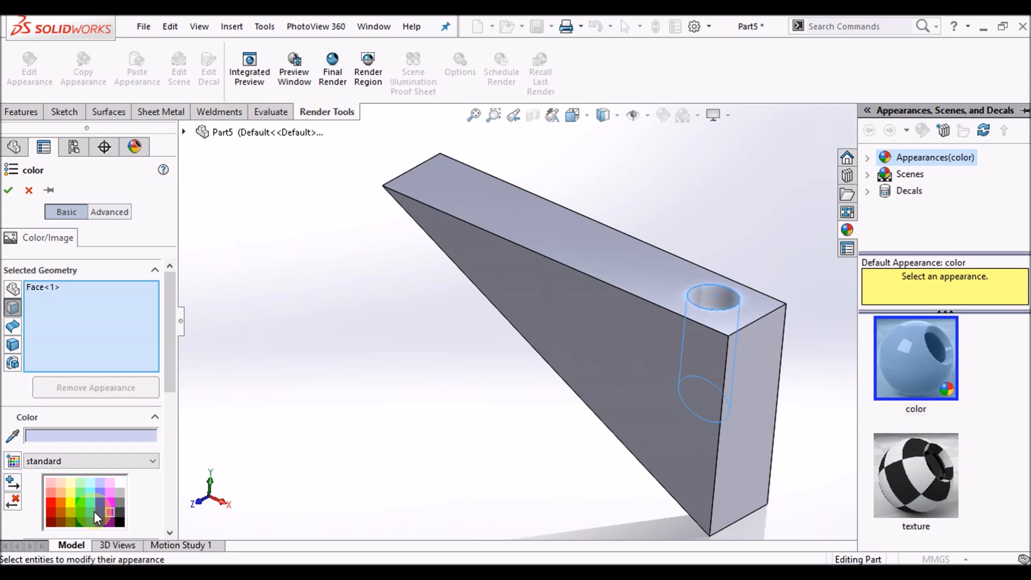
click(97, 513)
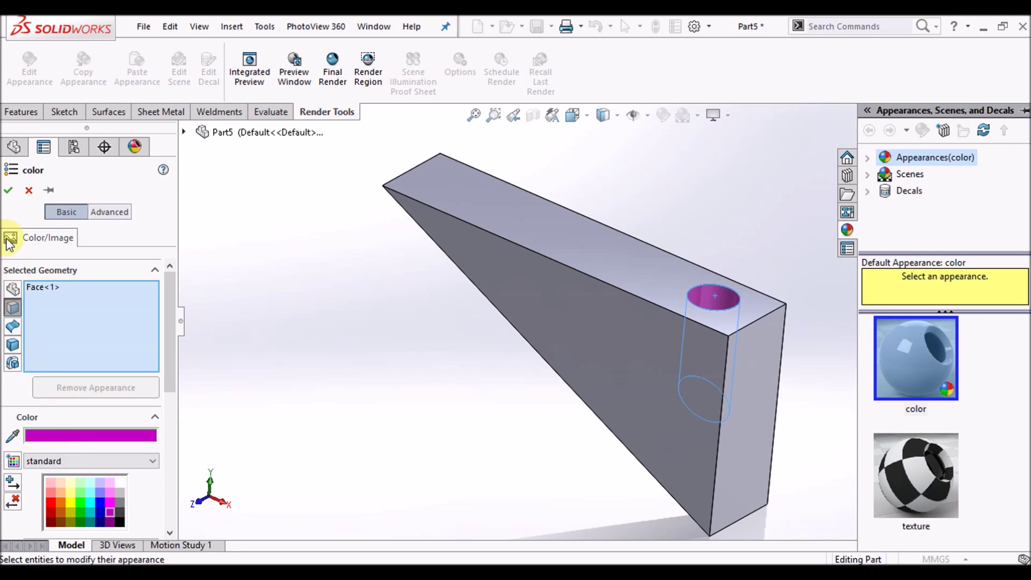
click(8, 191)
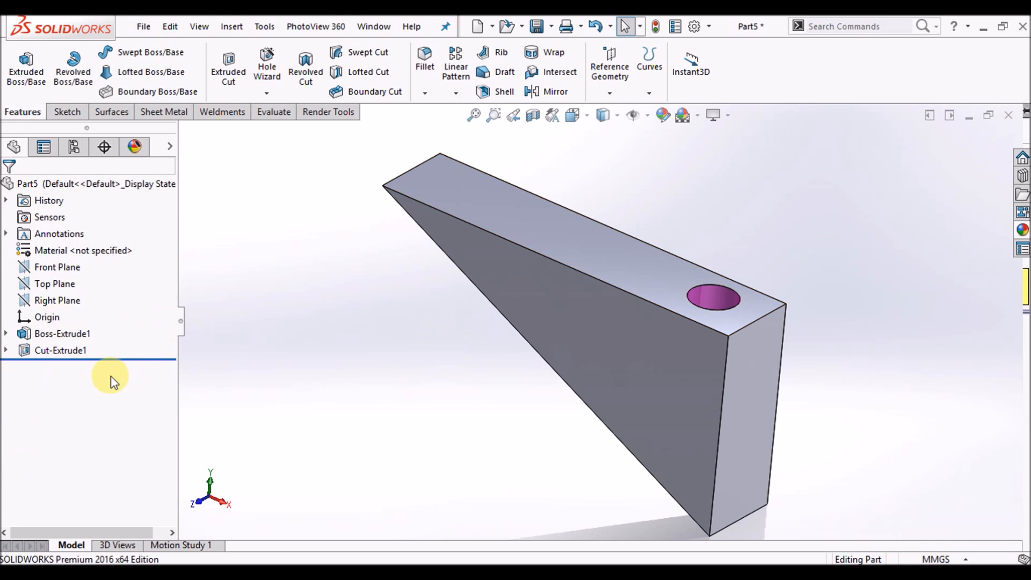
mouse_move(713, 297)
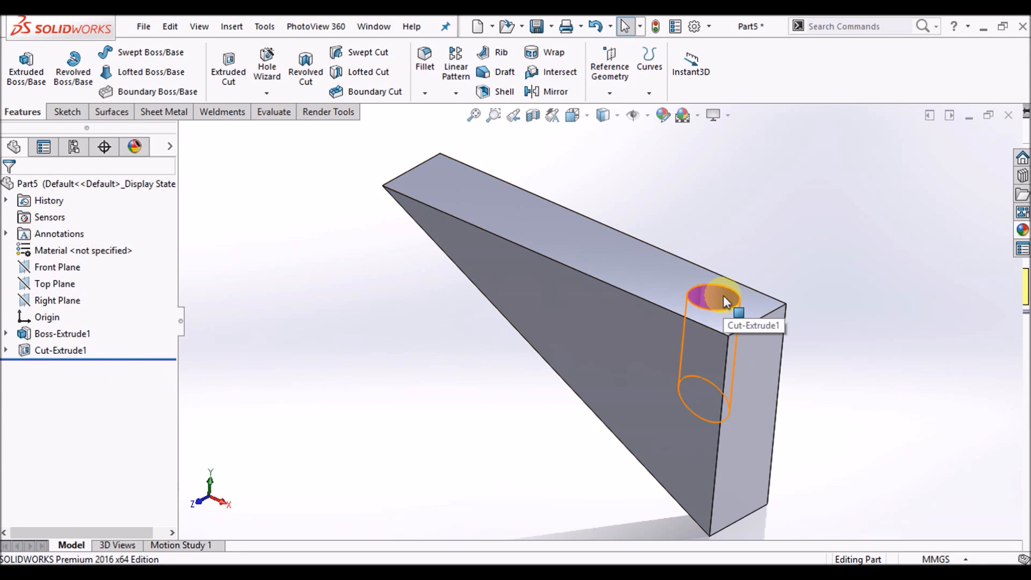
mouse_move(256, 300)
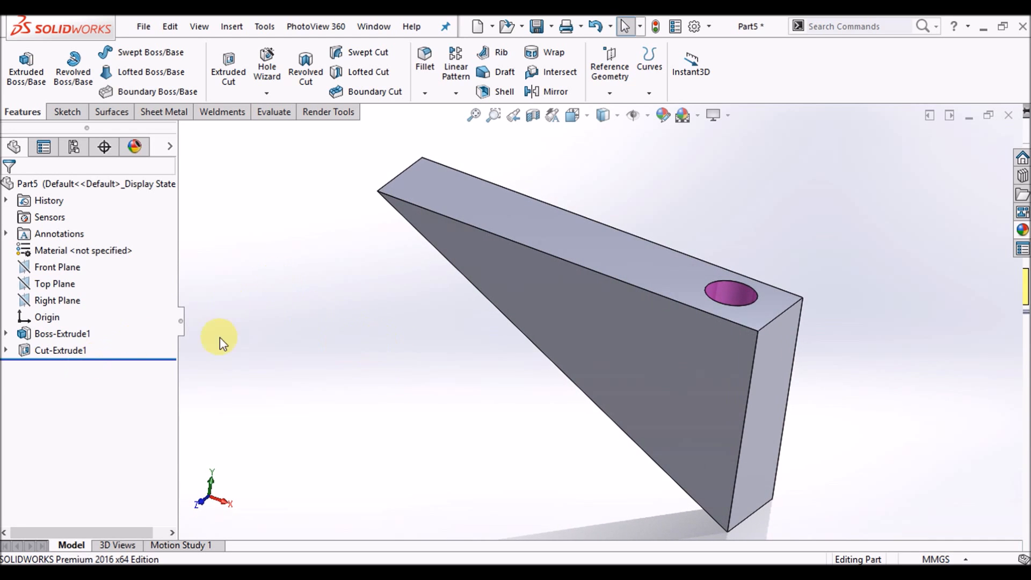
mouse_move(440, 97)
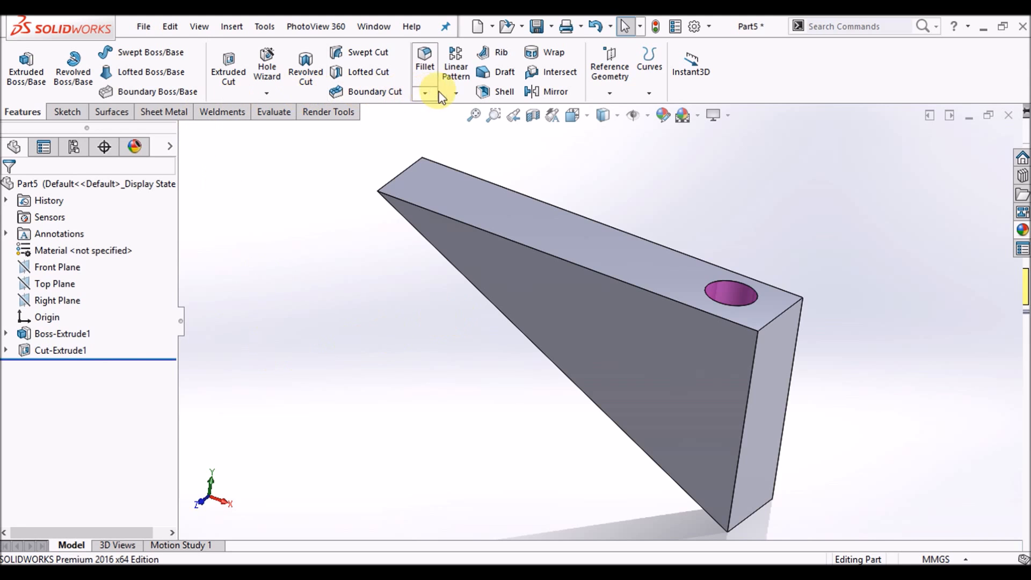
- Begin a Linear Pattern with the block's top edge as Direction 1
click(456, 93)
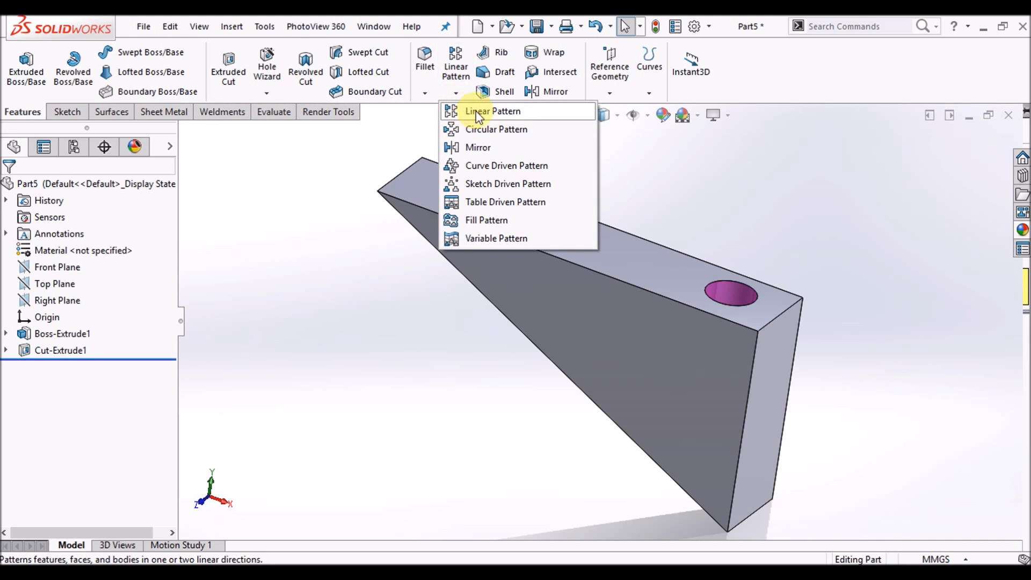
mouse_move(493, 117)
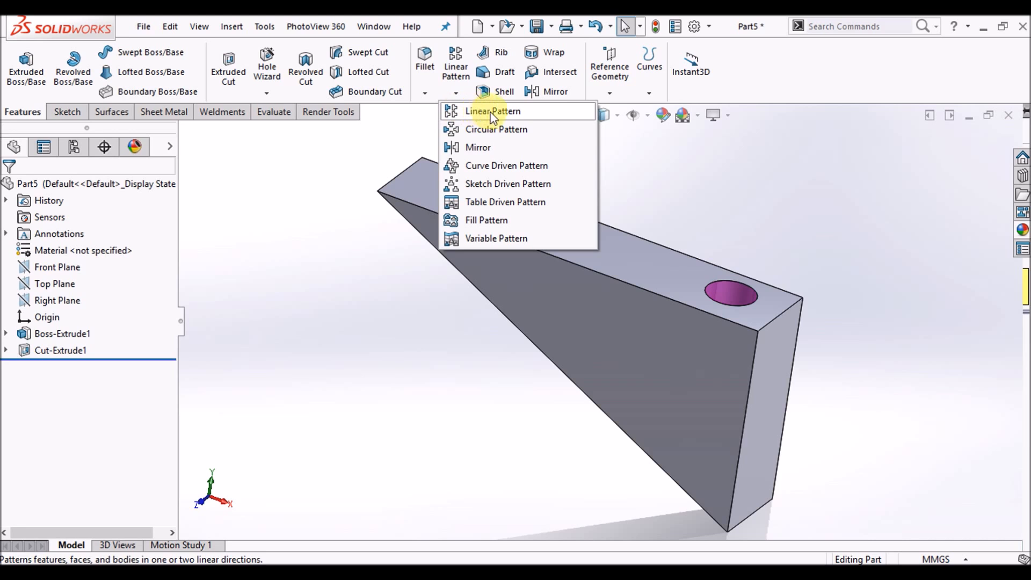
mouse_move(476, 120)
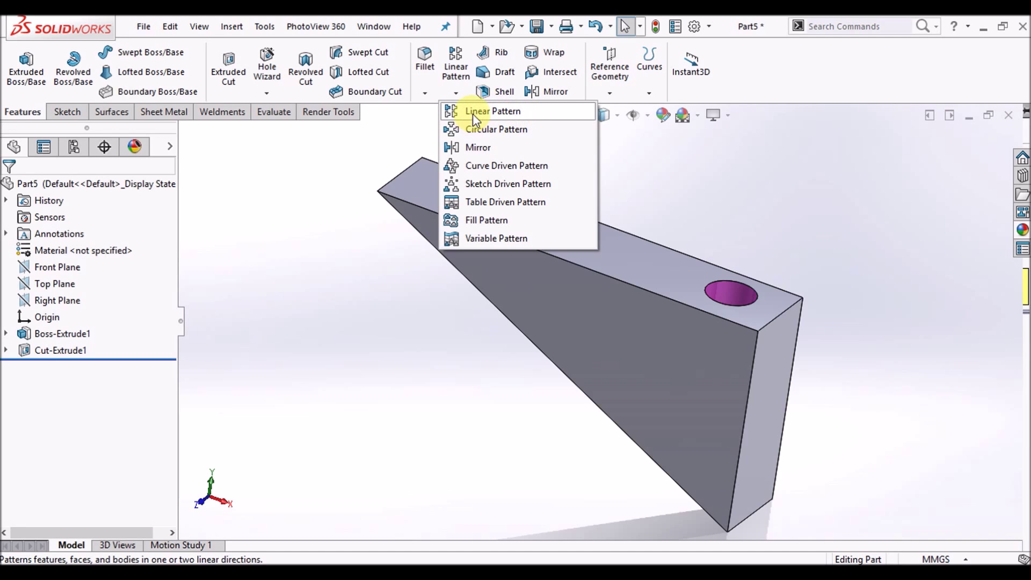
click(493, 111)
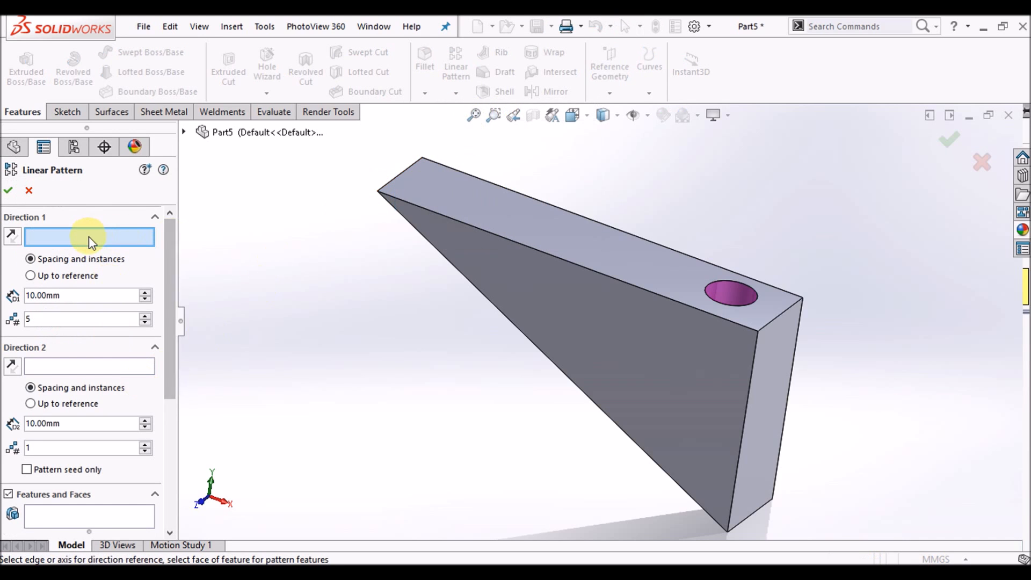
mouse_move(71, 247)
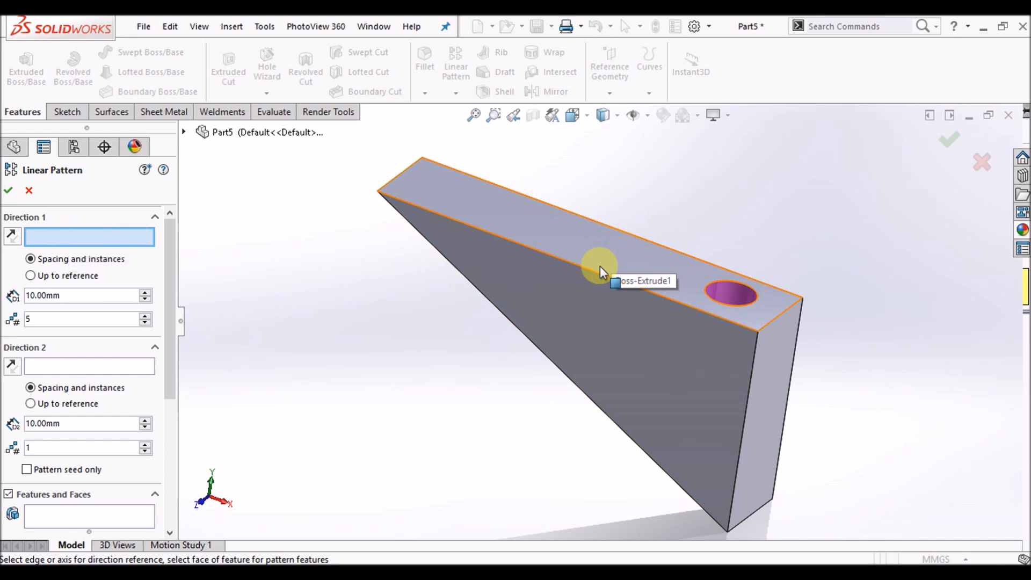
click(598, 263)
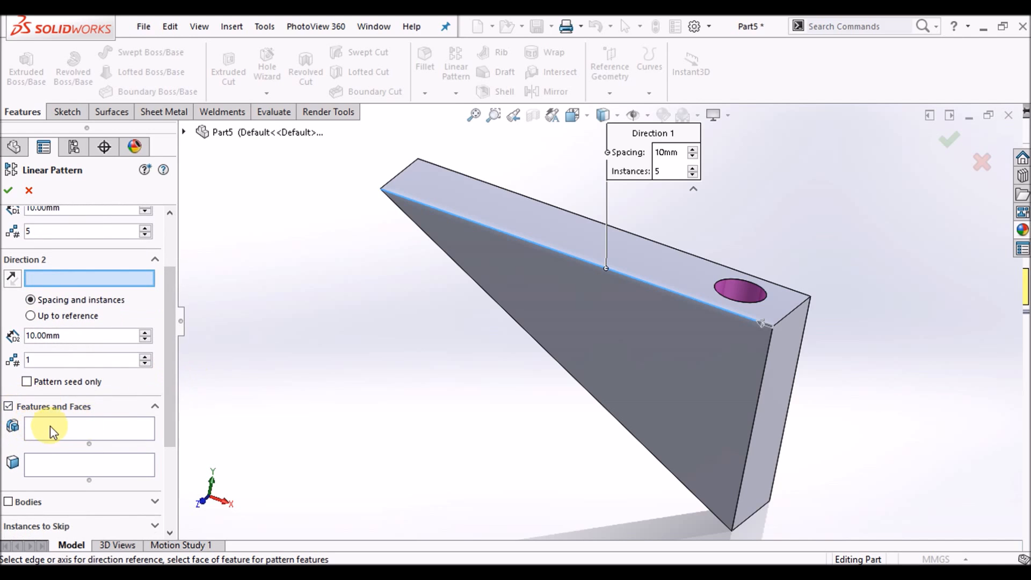
- Pattern Cut-Extrude1 along the top edge with 30 mm spacing and three instances
click(89, 429)
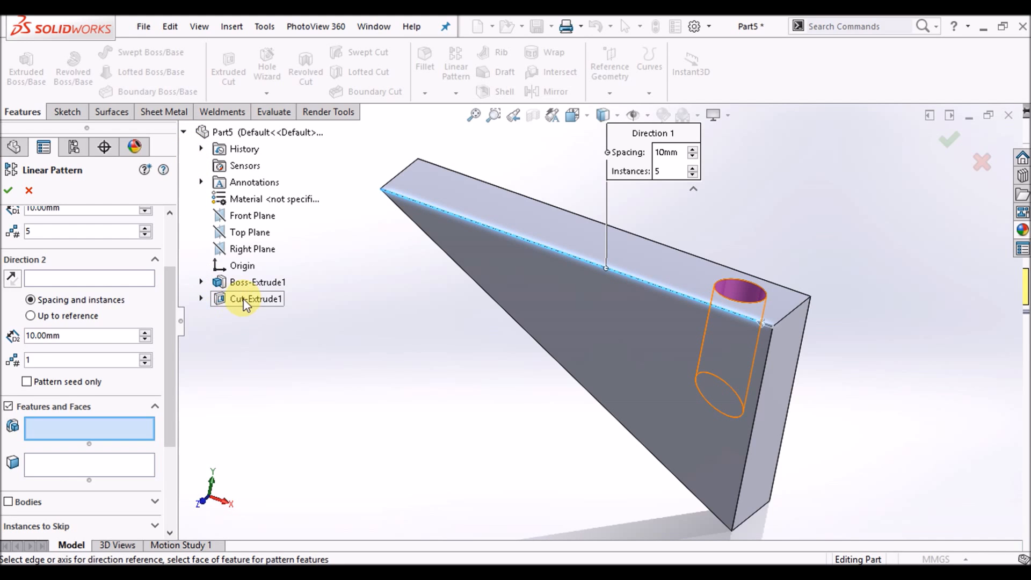
click(255, 299)
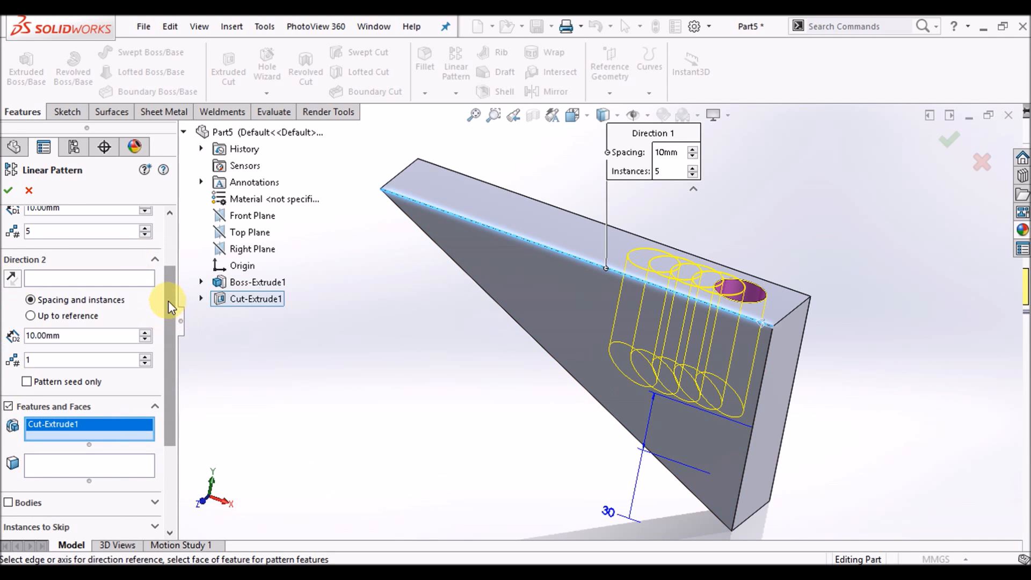
scroll(up, 3)
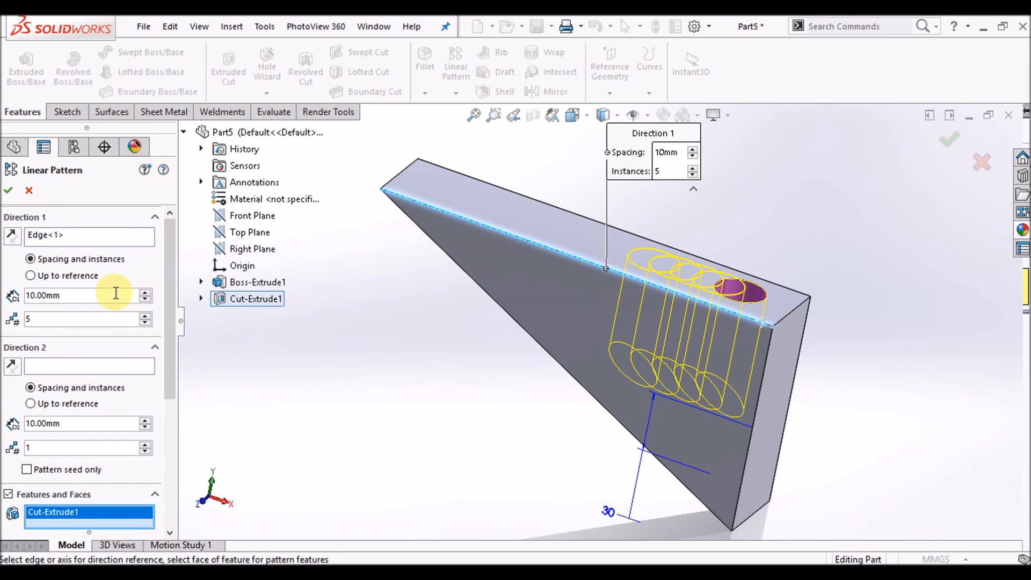
click(145, 291)
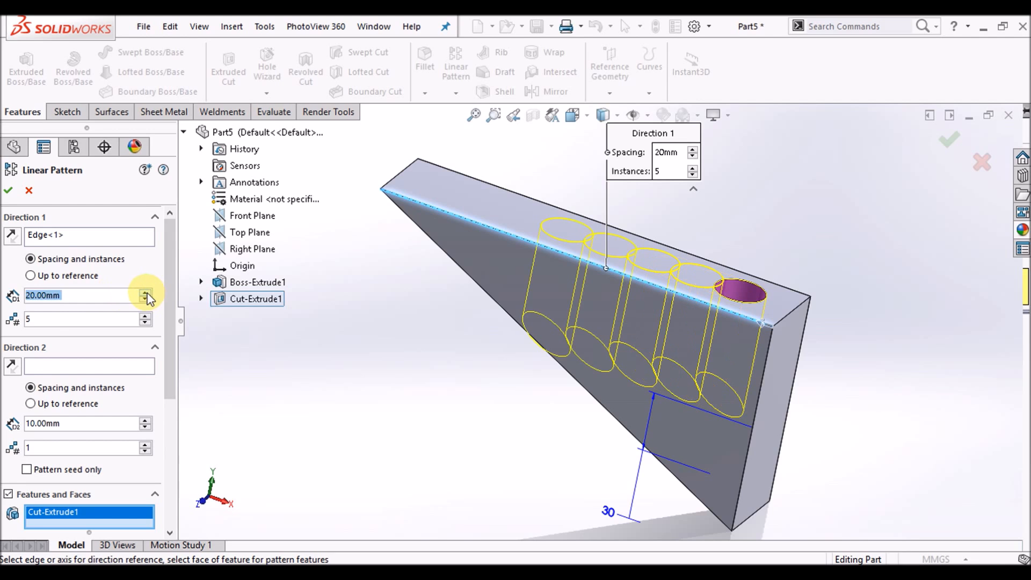
click(145, 293)
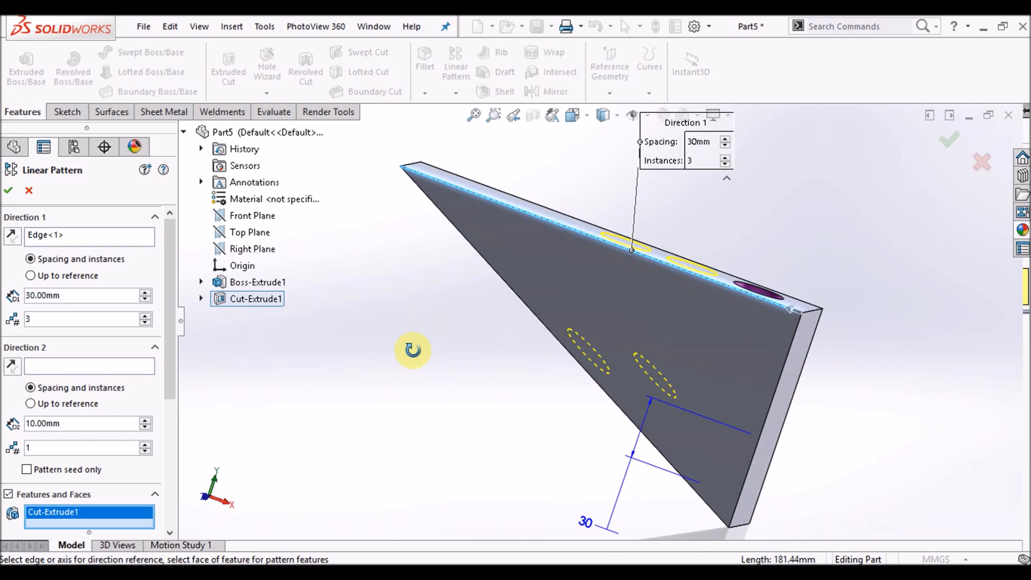
- Review the pattern's Options and confirm LPattern1, giving three pink holes in a row
scroll(down, 3)
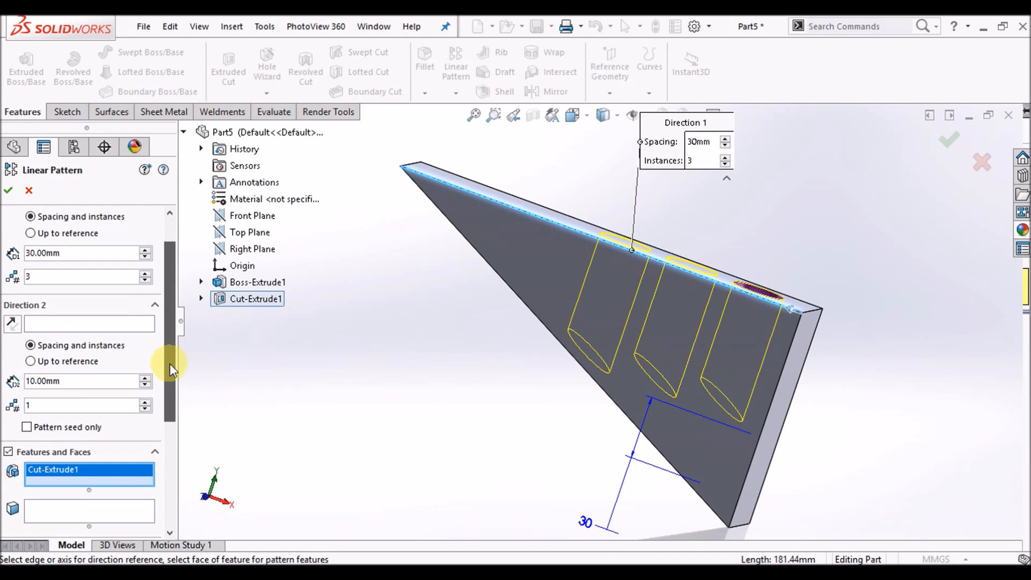
scroll(down, 3)
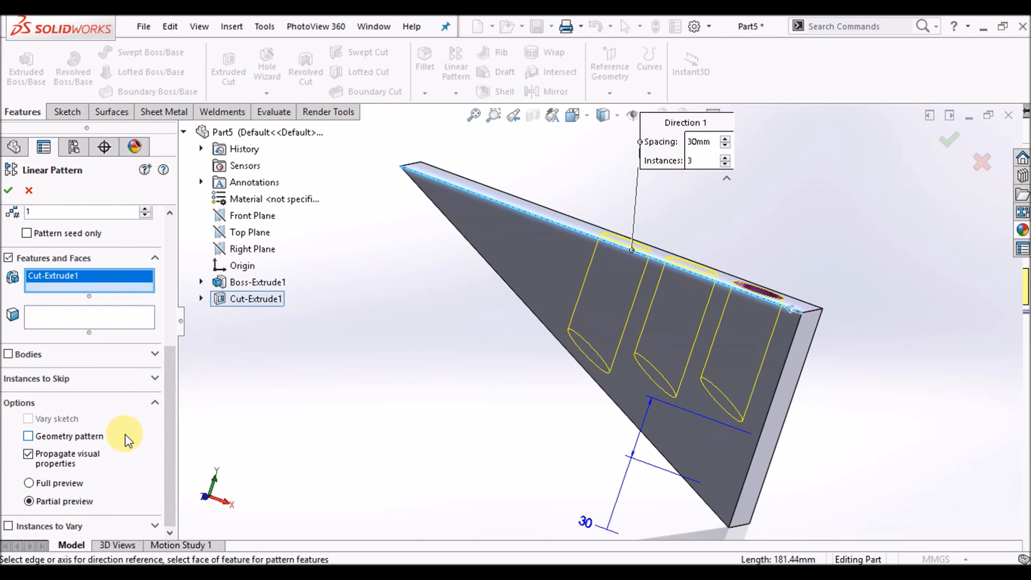
mouse_move(31, 444)
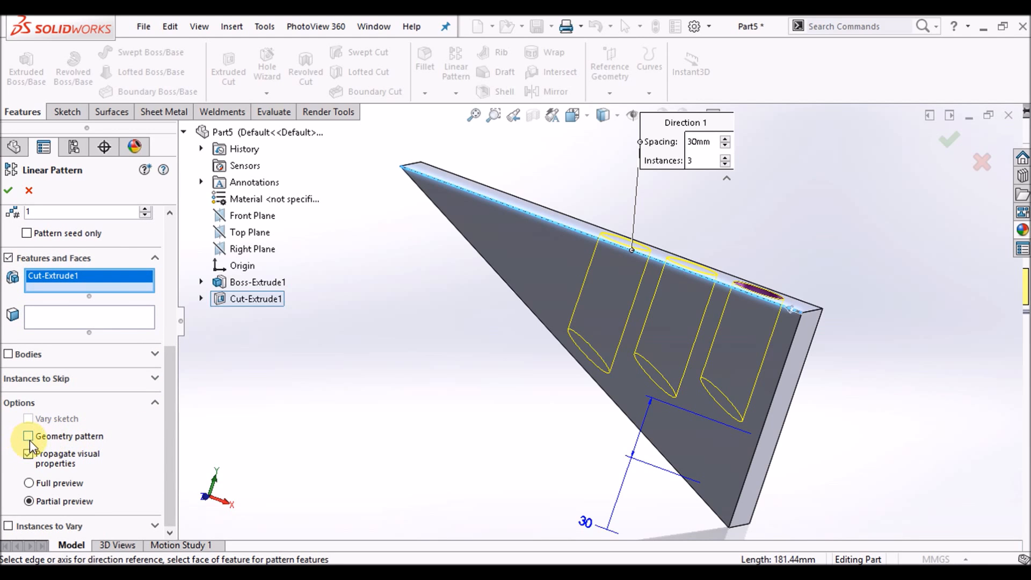
click(28, 458)
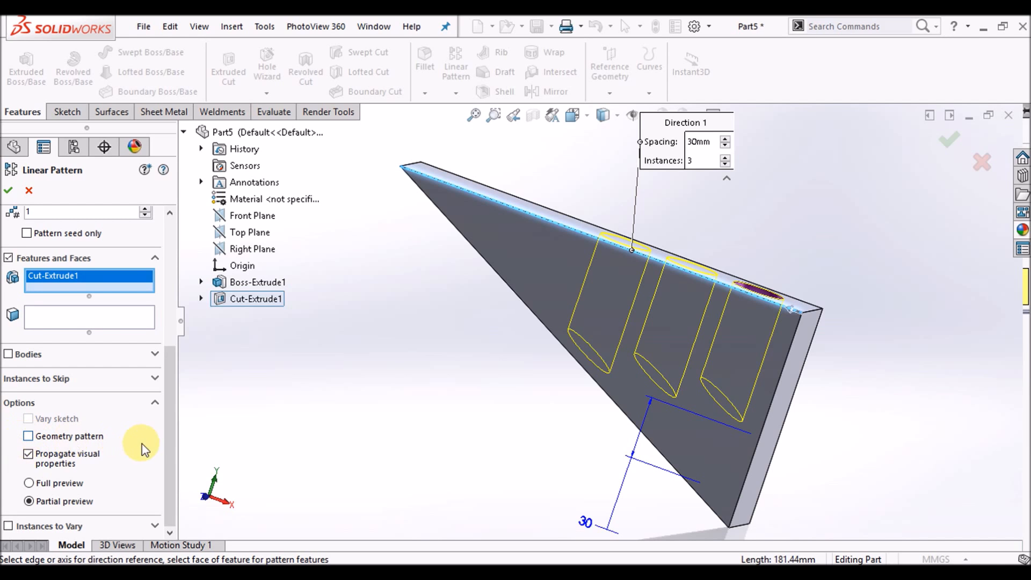
mouse_move(165, 447)
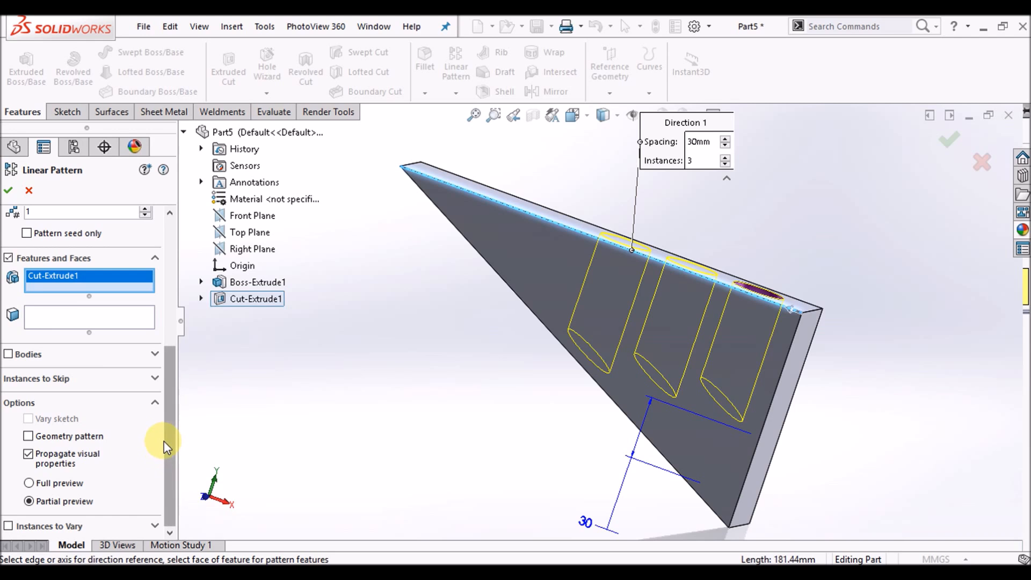
mouse_move(189, 409)
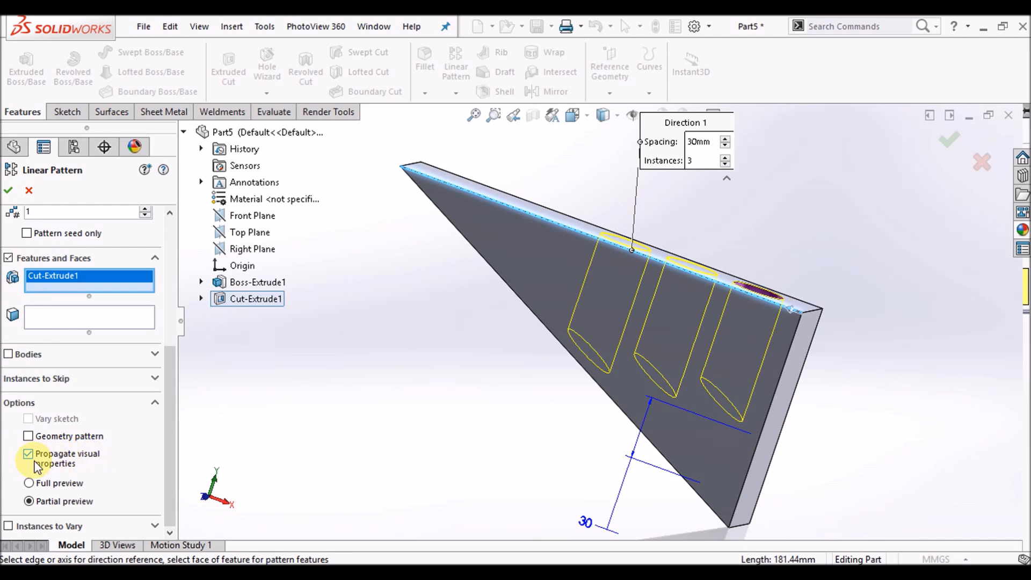
mouse_move(33, 457)
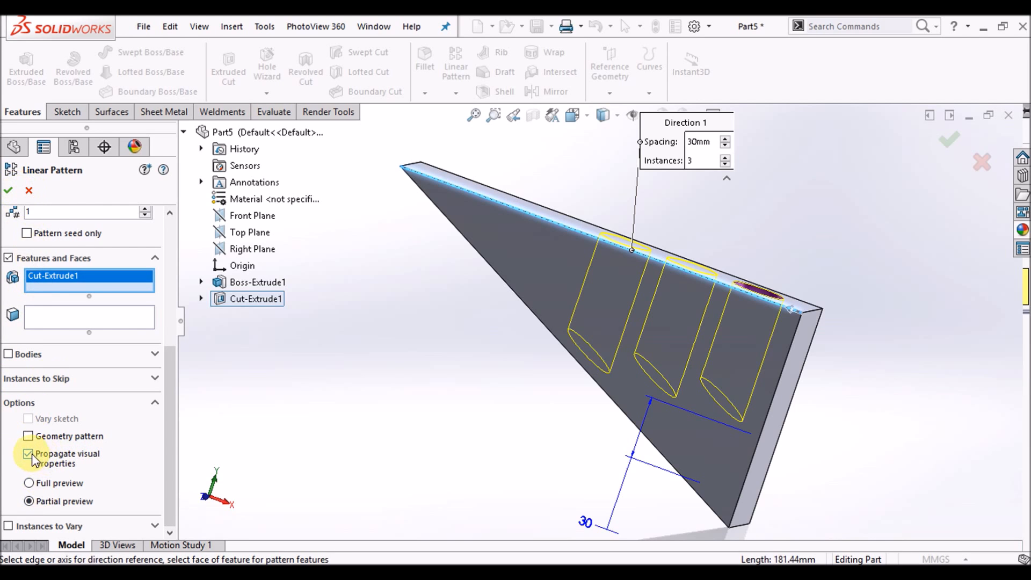
click(7, 191)
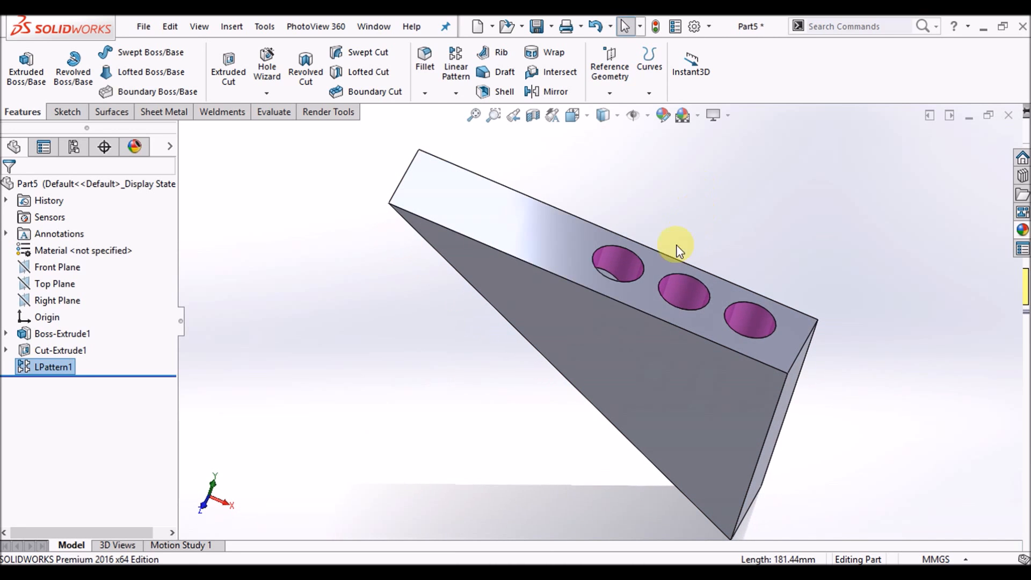
click(616, 266)
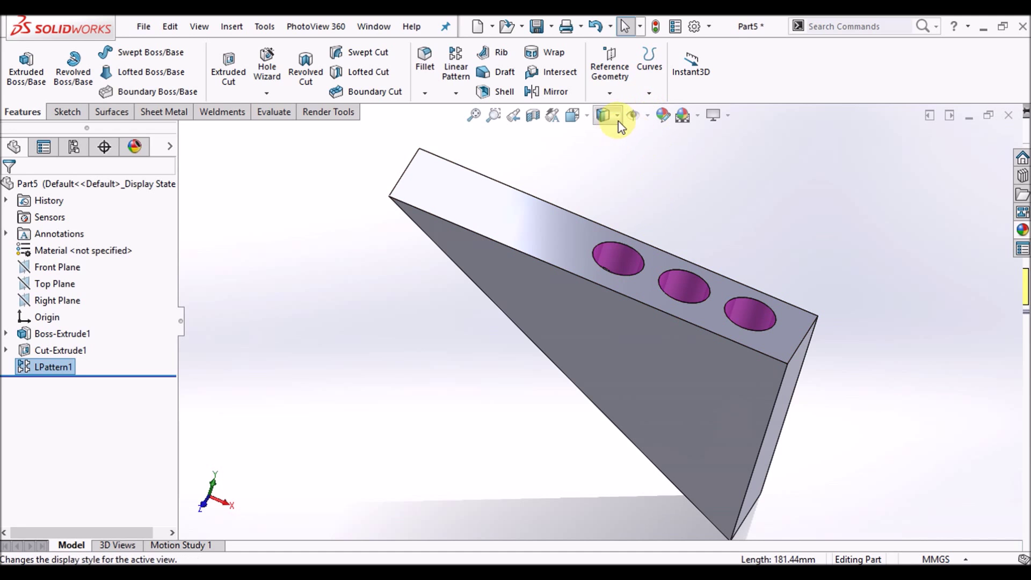
click(603, 115)
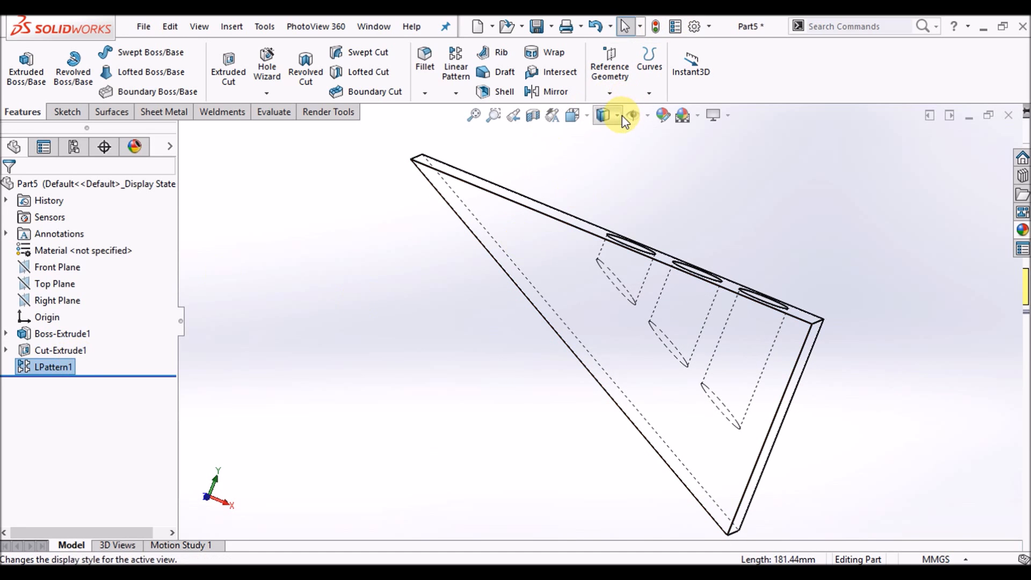
click(602, 115)
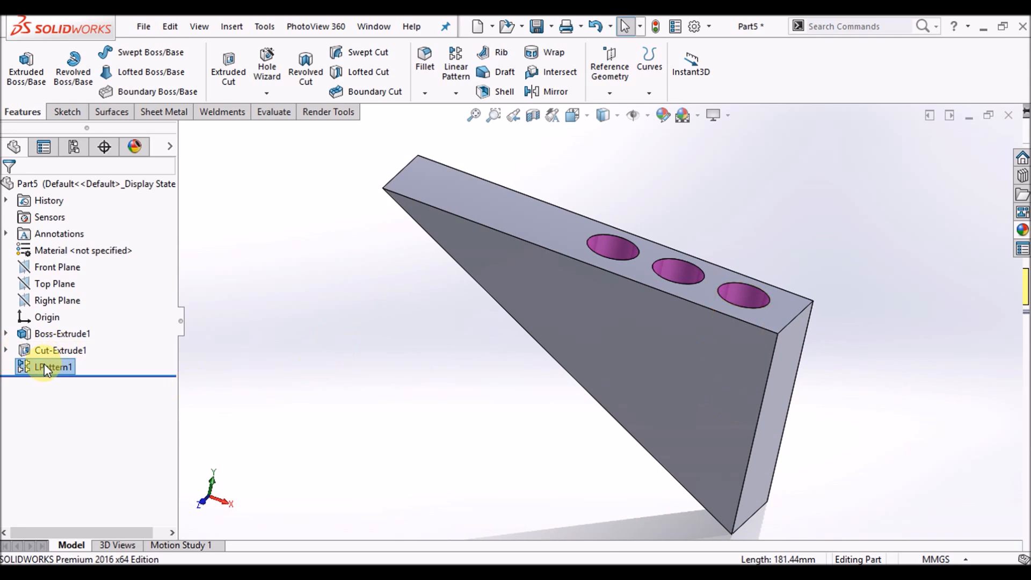
- Edit LPattern1 to use Full preview and Geometry pattern, then apply it
right_click(52, 367)
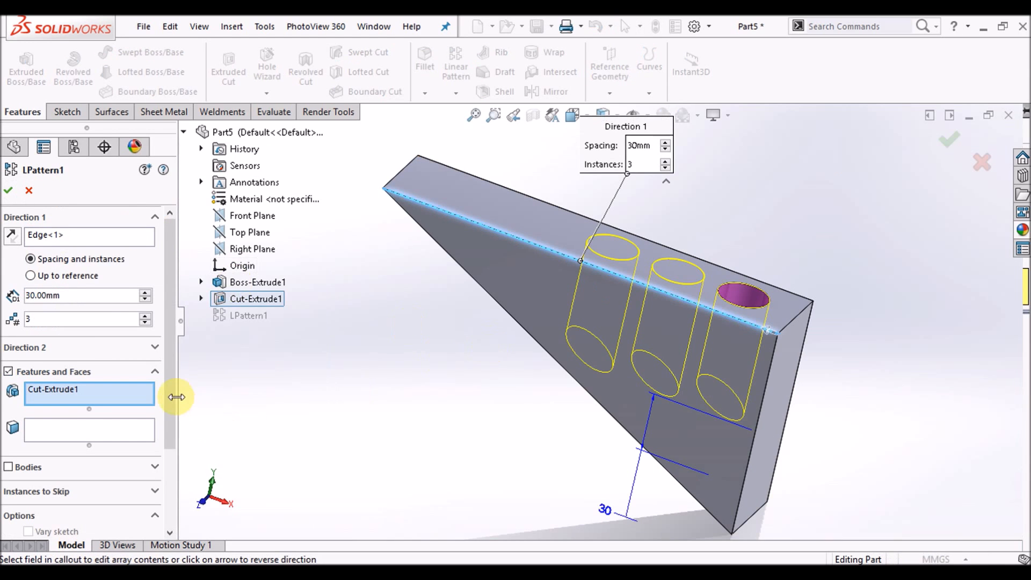
scroll(down, 3)
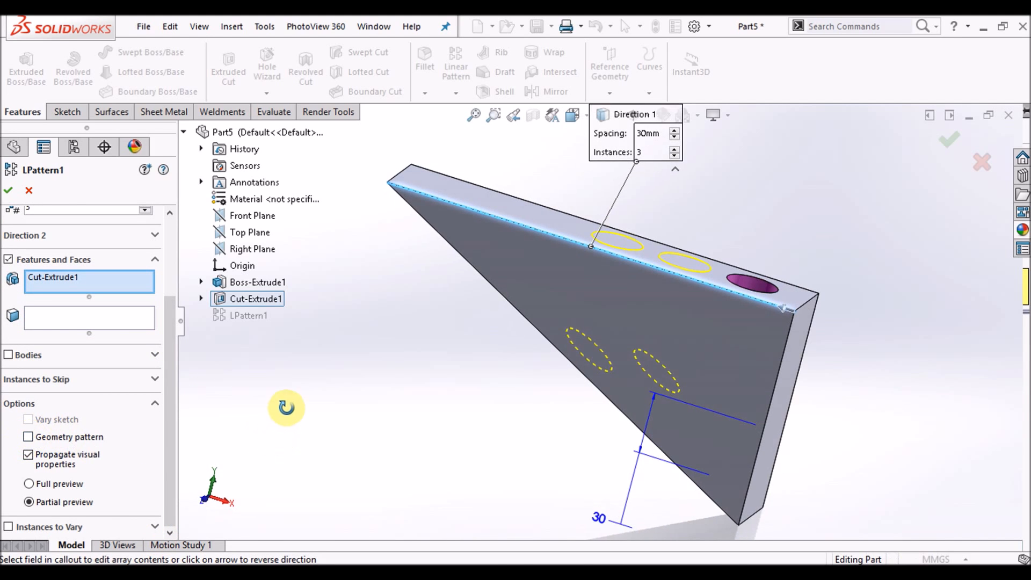
click(29, 484)
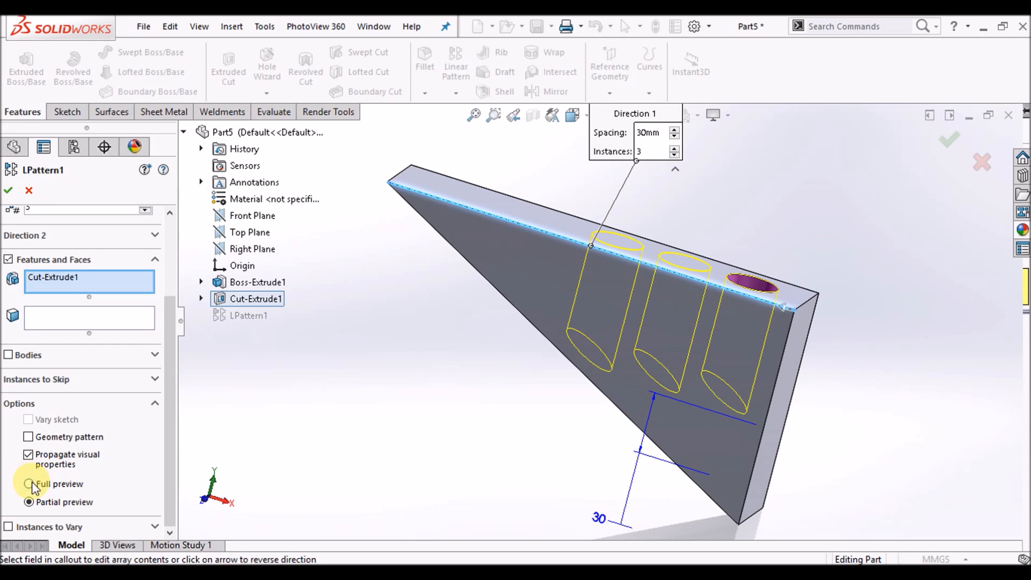
click(29, 484)
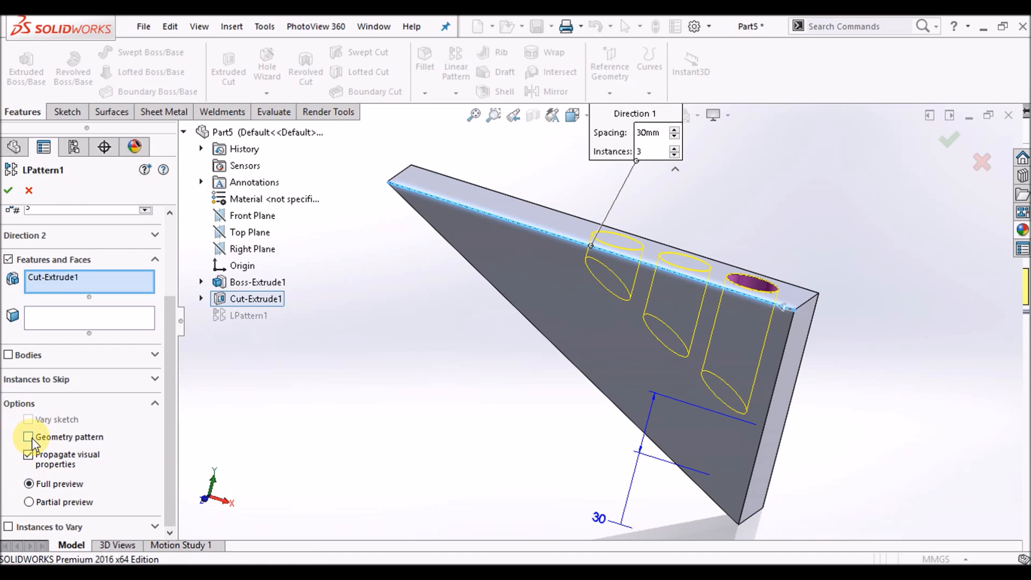
mouse_move(32, 441)
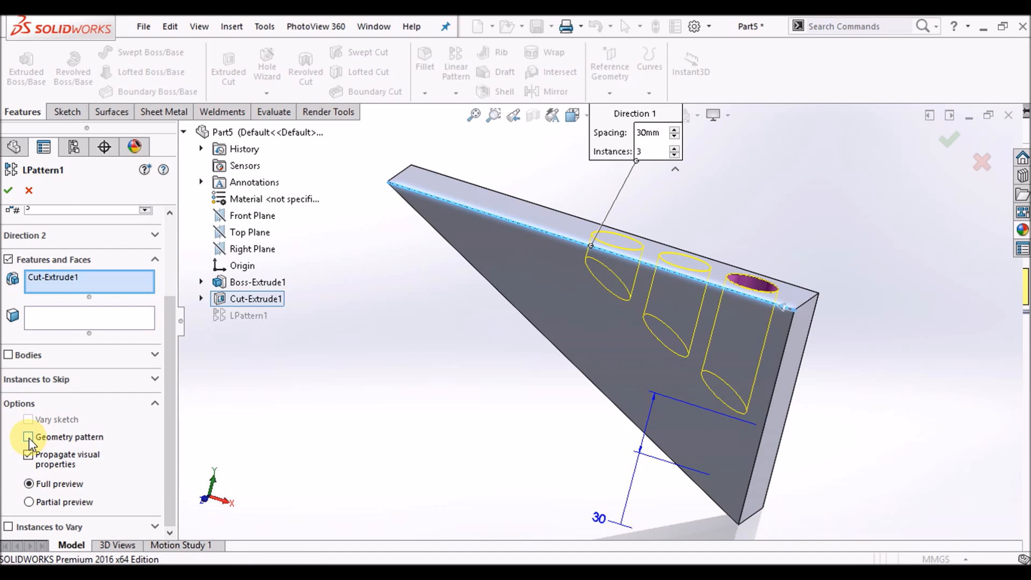
click(29, 438)
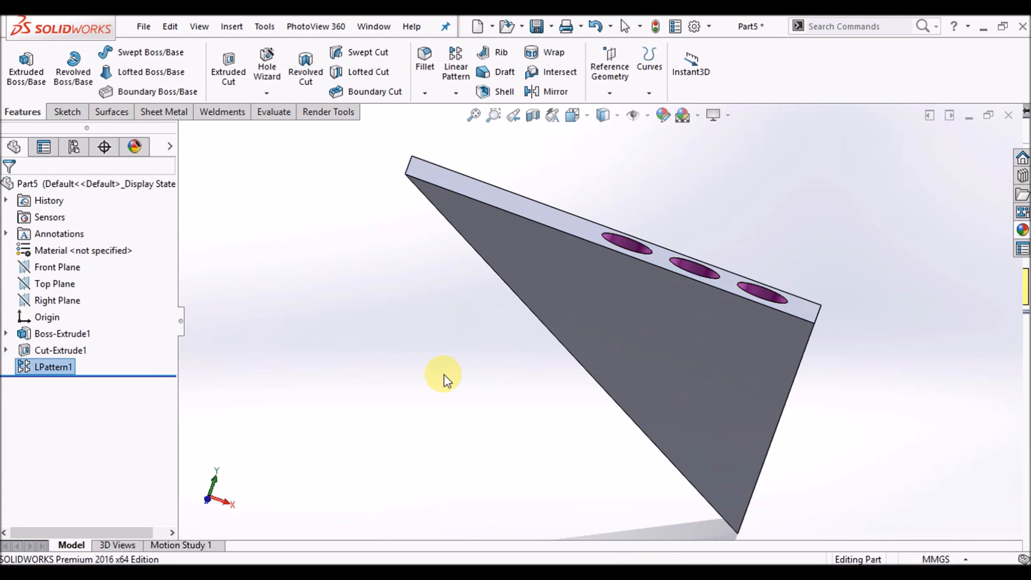
- Display the wedge with Hidden Lines Visible and call up LPattern1's context options
click(599, 115)
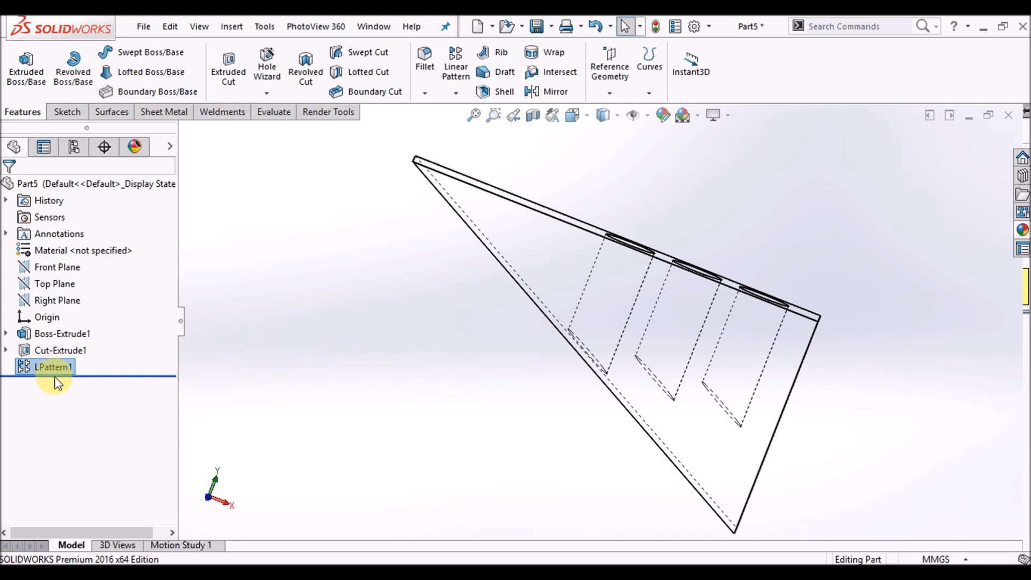
mouse_move(53, 367)
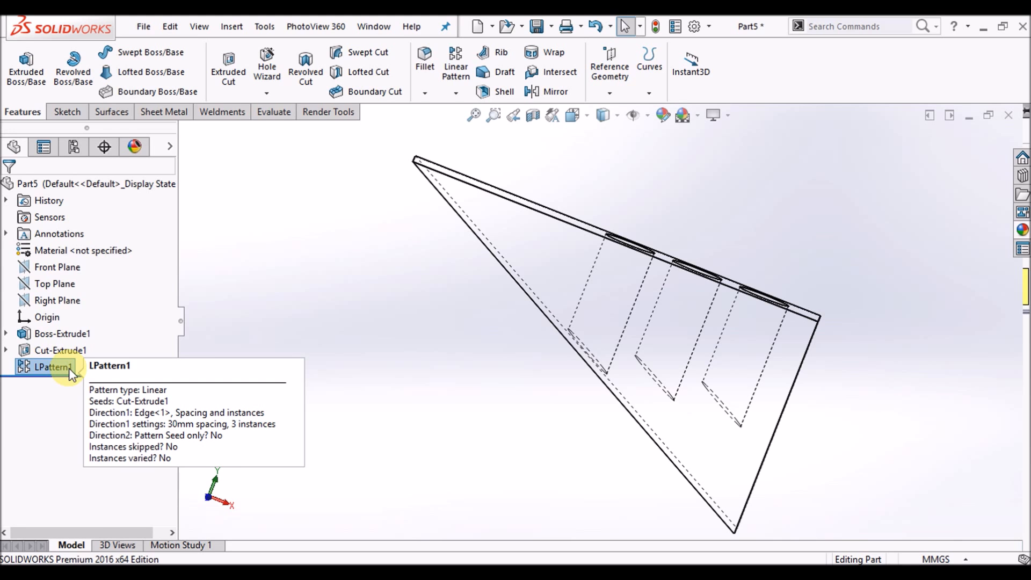
right_click(49, 368)
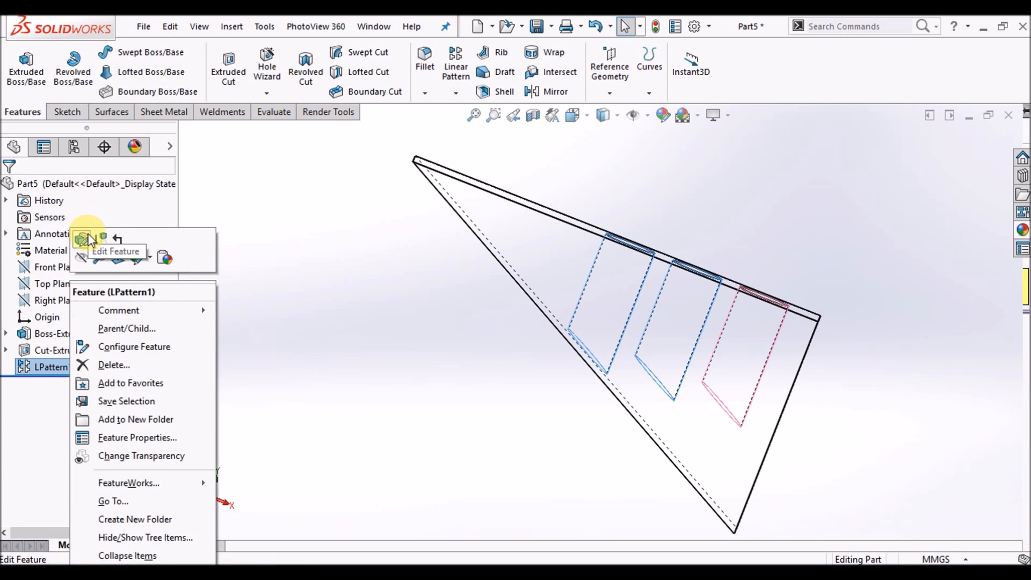
- Edit LPattern1 and add instance (2, 1) to Instances to Skip, then confirm
click(116, 251)
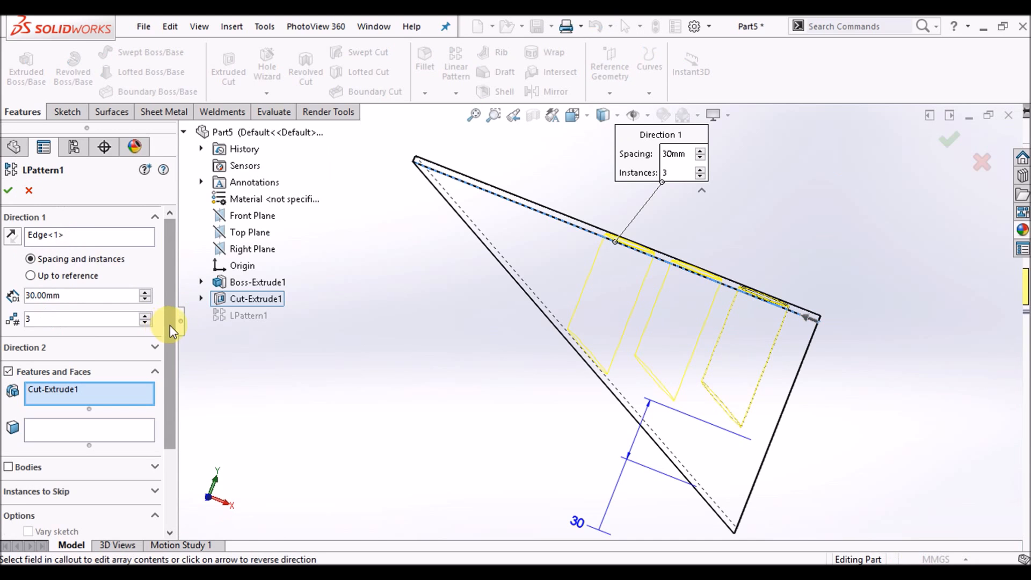
scroll(down, 3)
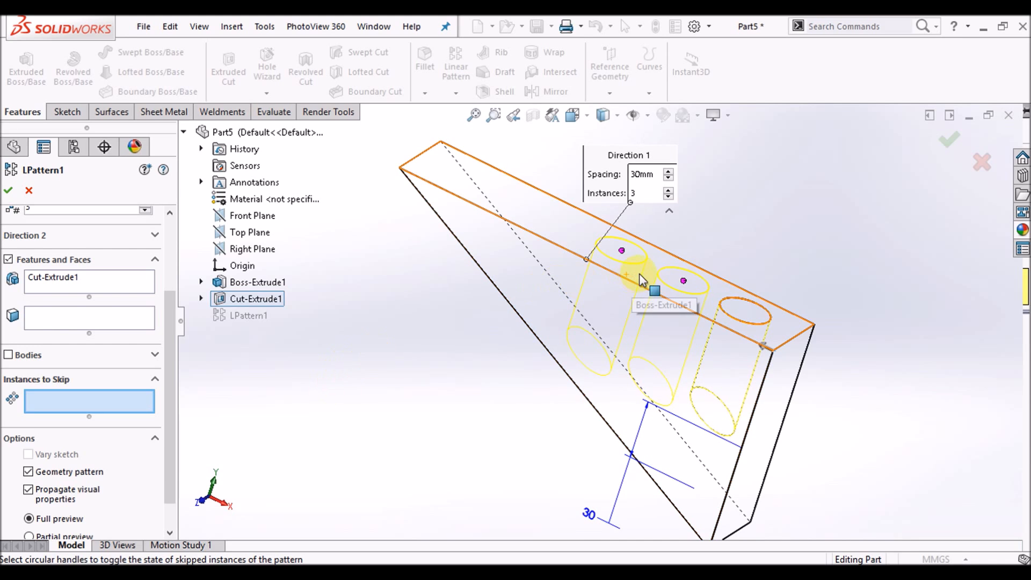
mouse_move(684, 288)
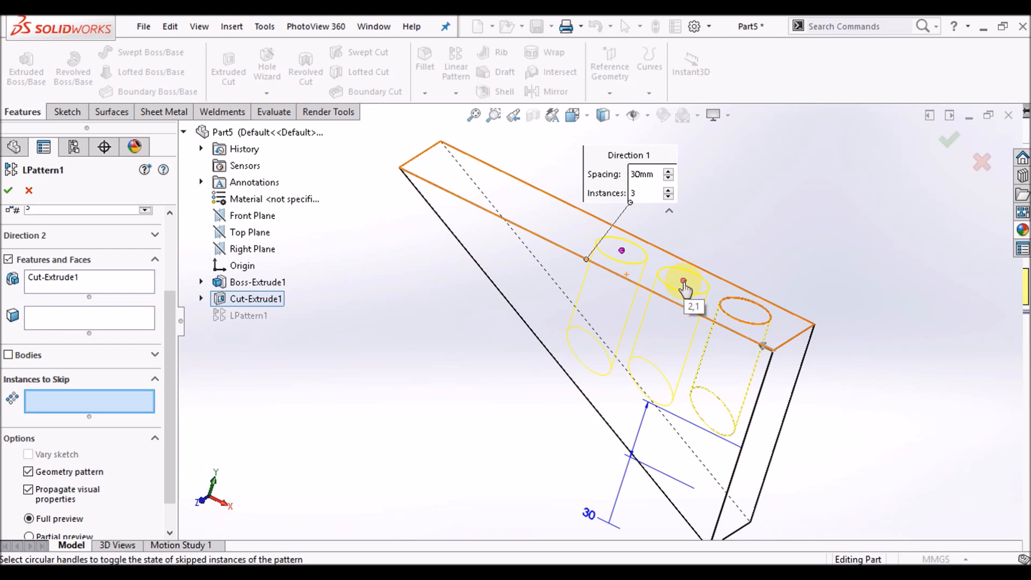
click(683, 282)
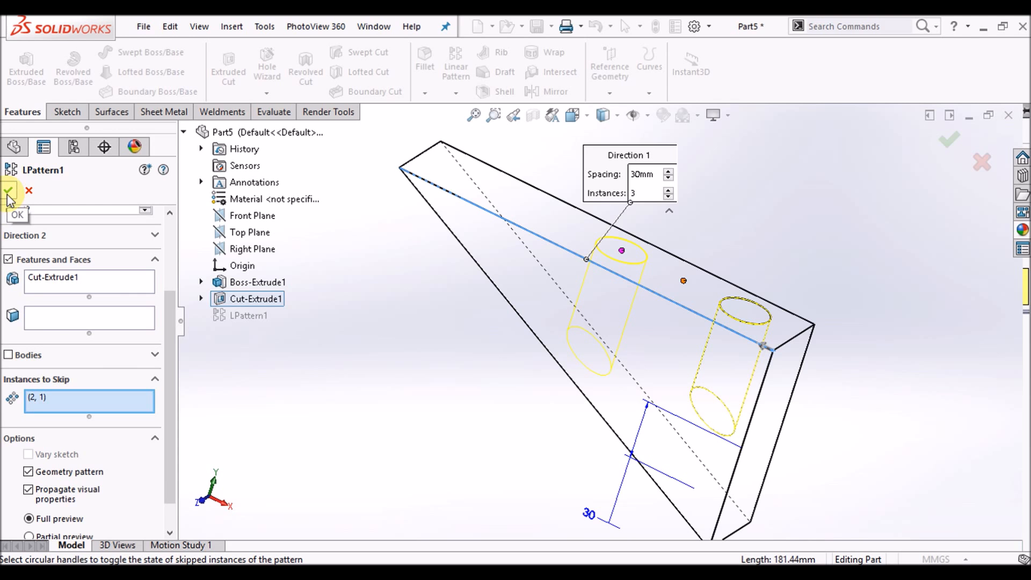
click(10, 191)
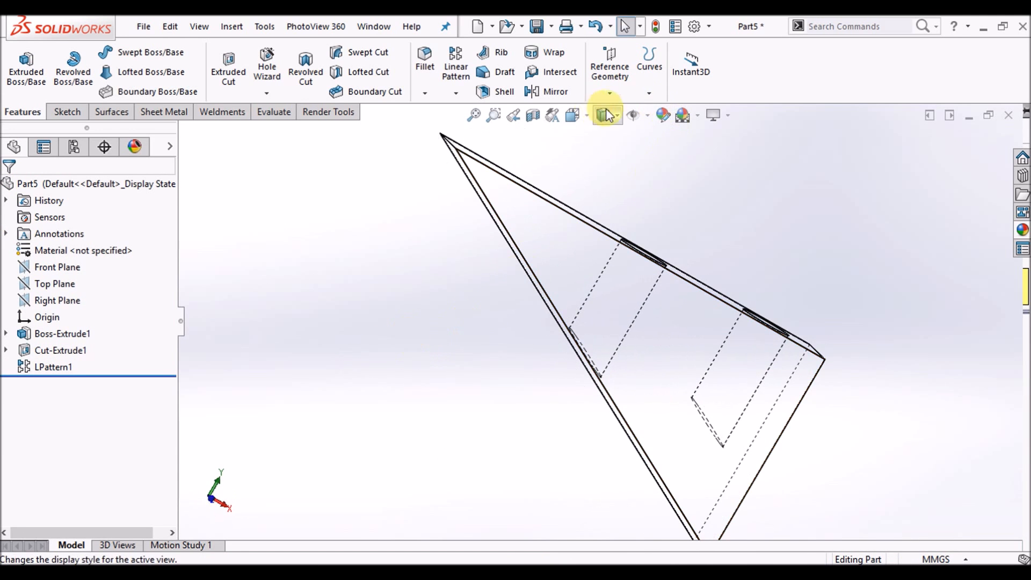
- Return the wedge to Shaded display showing its two remaining holes
click(602, 115)
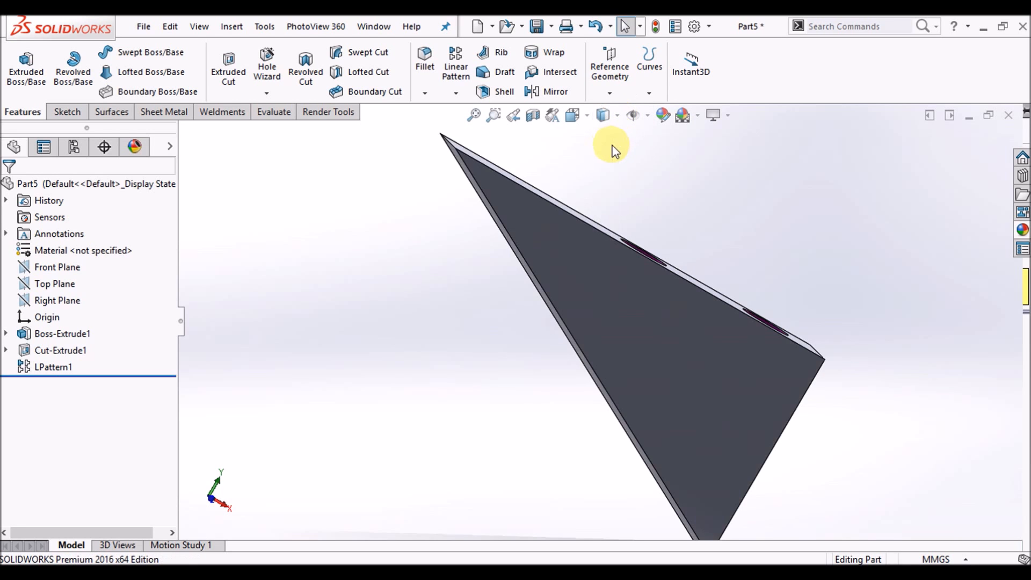